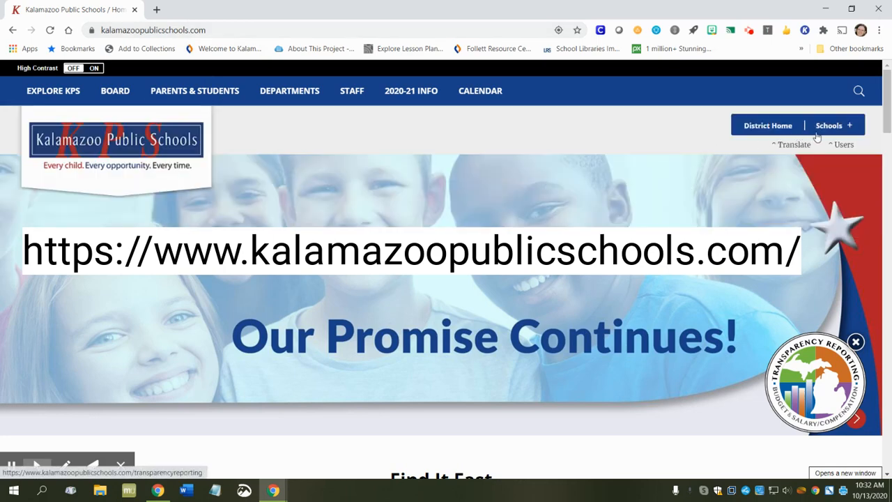
- Open the Woods Lake Elementary: A Magnet Center for the Arts page from the Schools list
{"action": "left_click", "coordinate": [830, 126]}
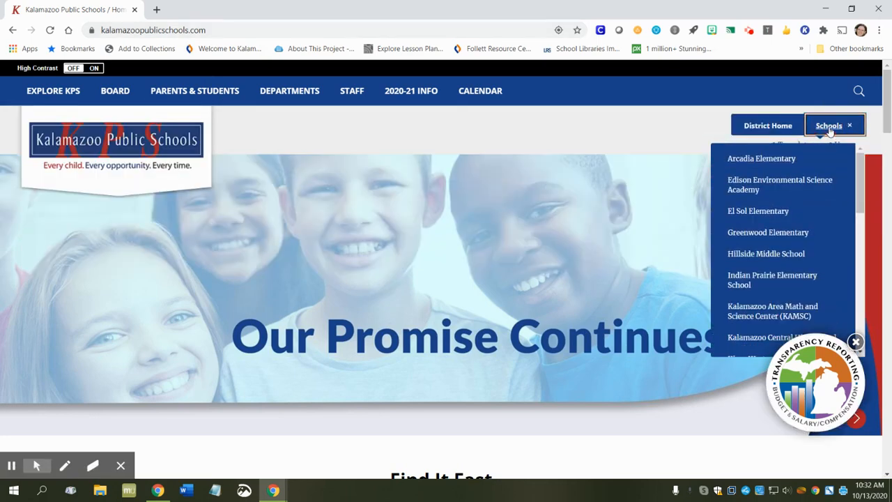
{"action": "scroll", "scroll_direction": "down", "scroll_amount": 3}
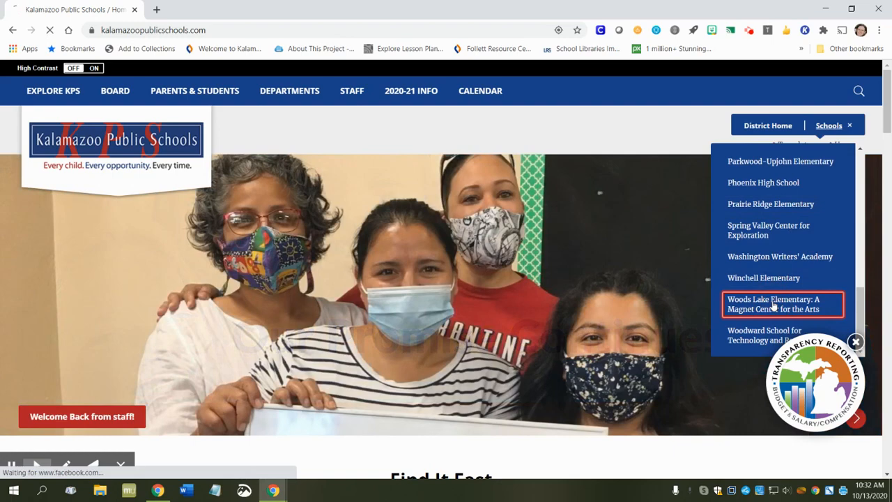
{"action": "left_click", "coordinate": [774, 304]}
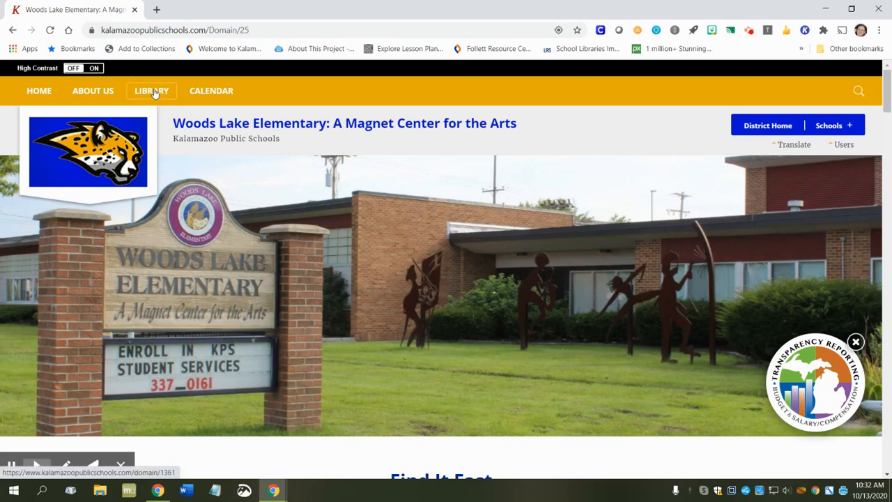
- Go to the Woods Lake LIBRARY page and scroll to its catalog search section
{"action": "left_click", "coordinate": [151, 91]}
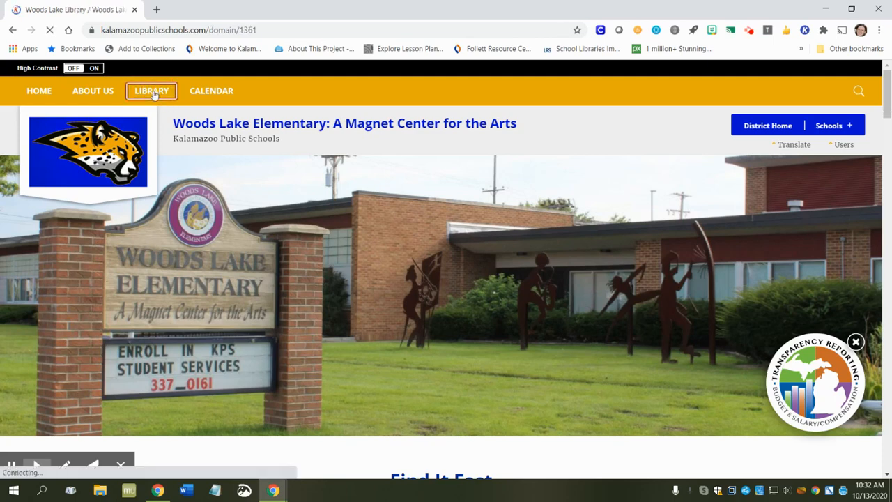
{"action": "left_click", "coordinate": [151, 91]}
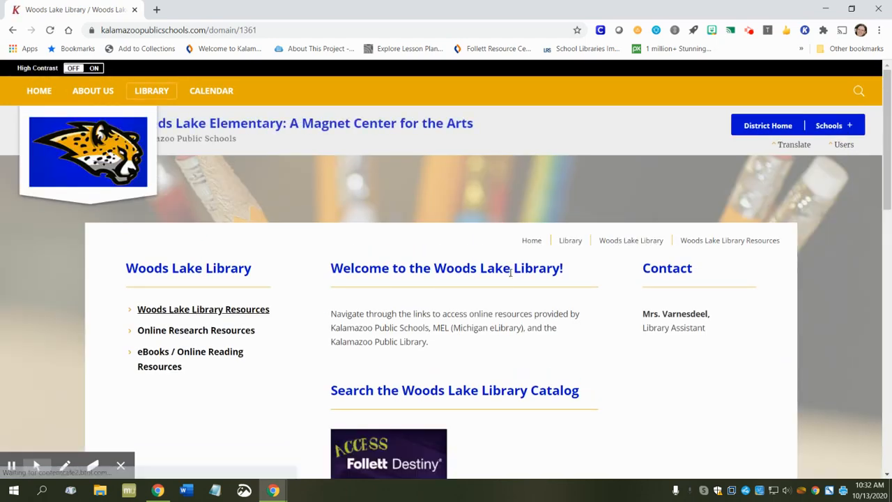
{"action": "scroll", "scroll_direction": "down", "scroll_amount": 3}
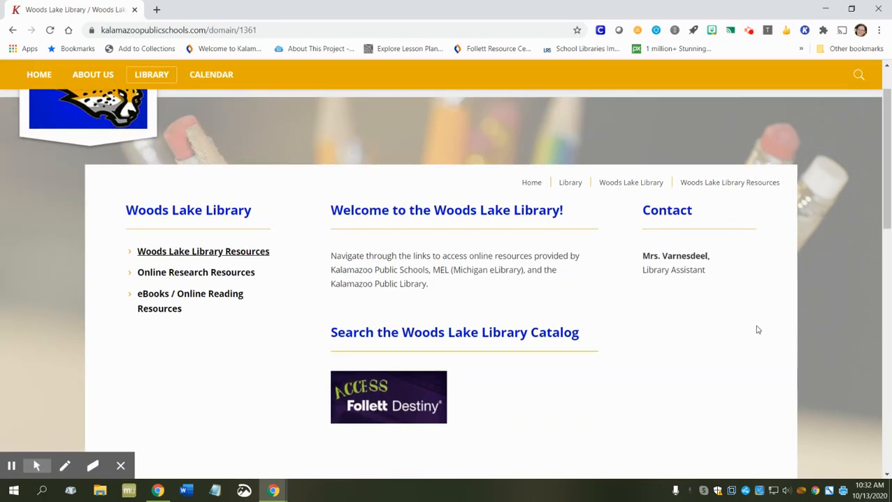
{"action": "scroll", "scroll_direction": "down", "scroll_amount": 3}
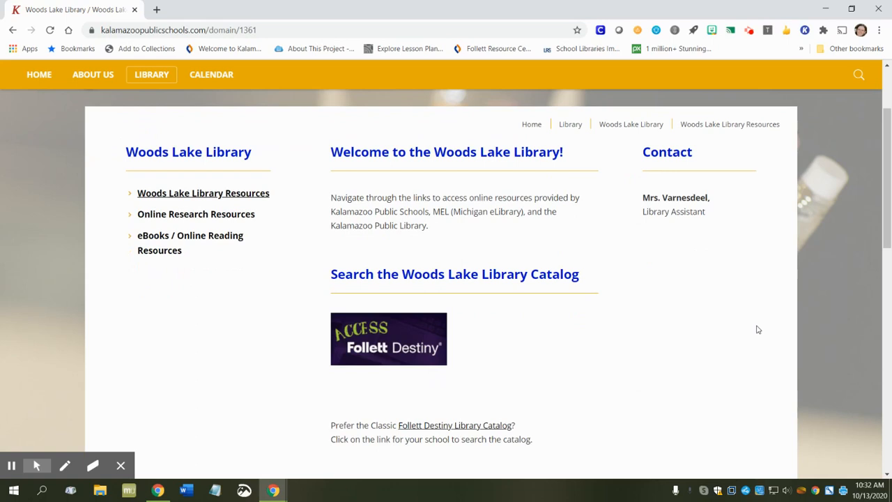
{"action": "mouse_move", "coordinate": [410, 385]}
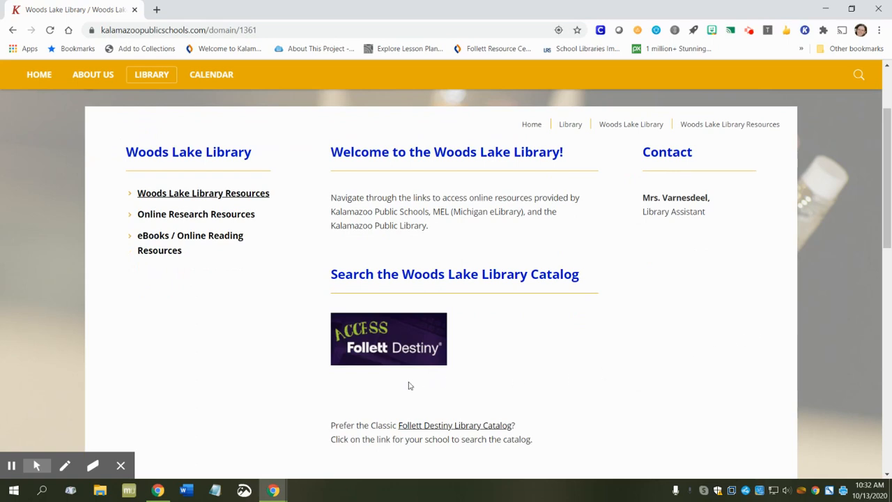
{"action": "mouse_move", "coordinate": [370, 348]}
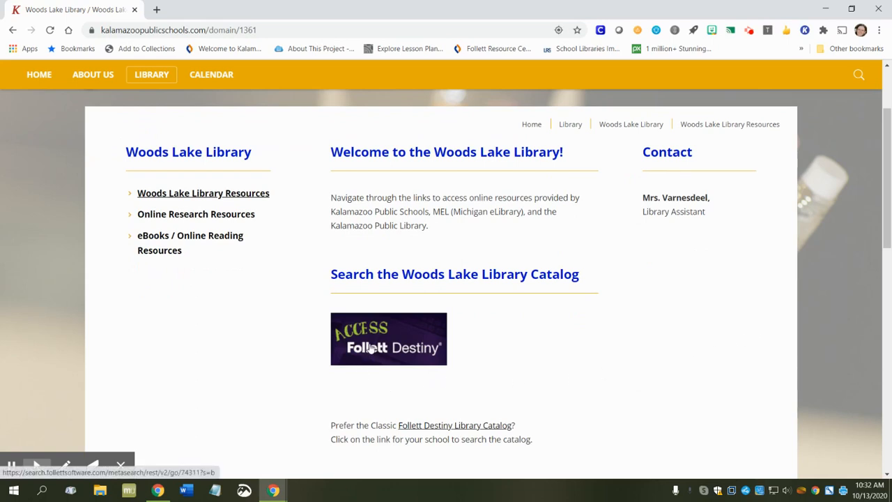
- Launch Follett Destiny in a new tab via the Access Follett Destiny image
{"action": "left_click", "coordinate": [389, 338]}
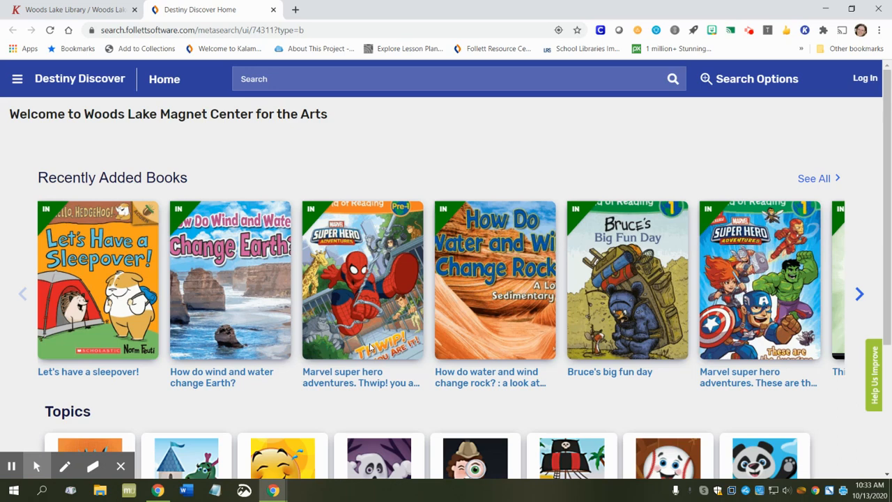
{"action": "mouse_move", "coordinate": [373, 341]}
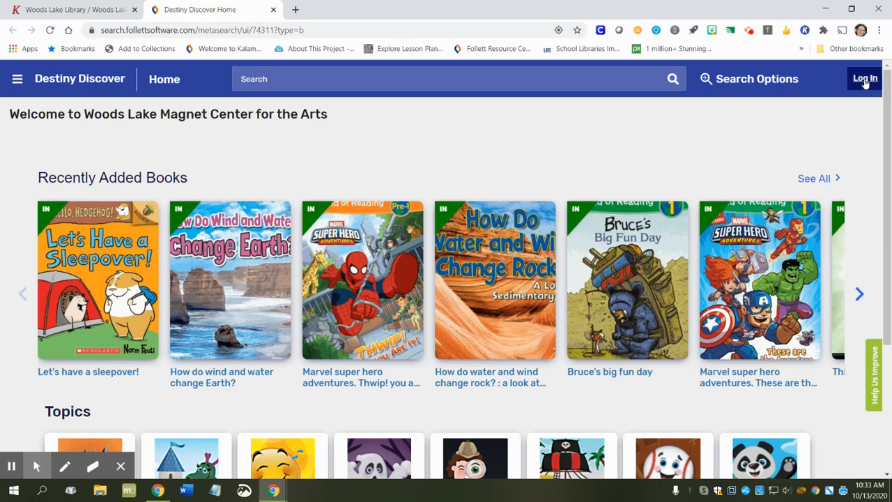
- Log in using the autofilled KPS student username and its password
{"action": "left_click", "coordinate": [865, 78]}
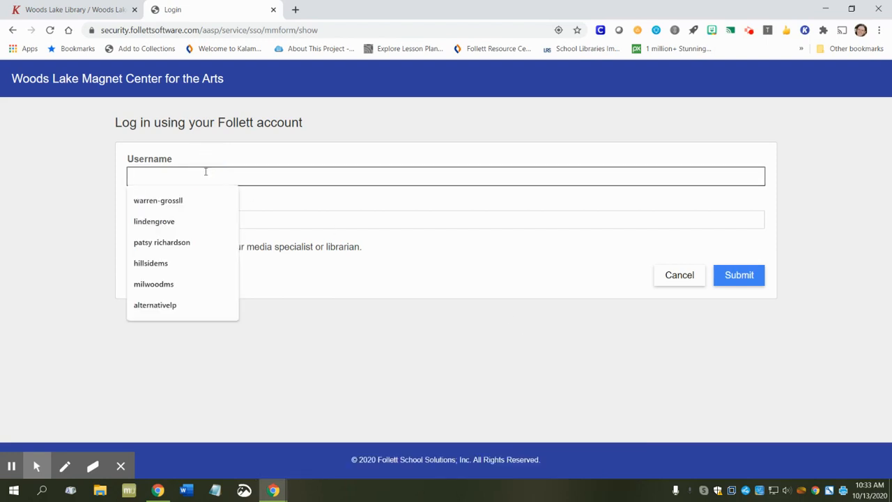
{"action": "type", "text": "kps"}
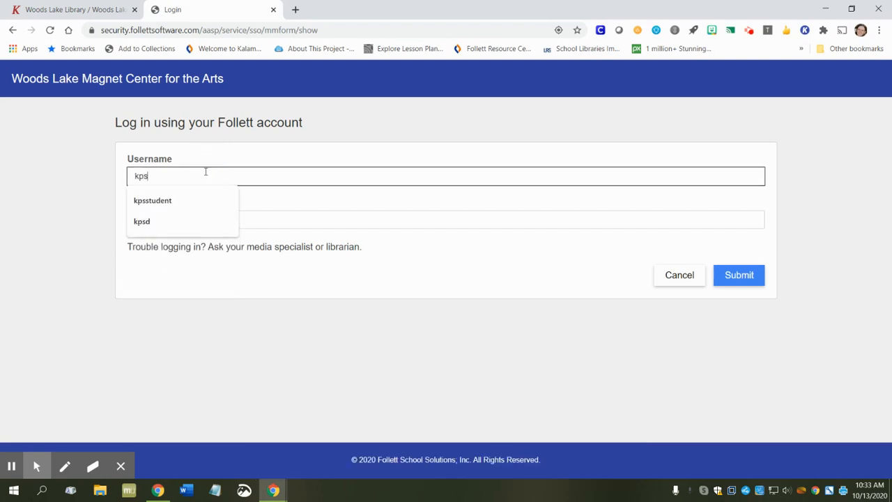
{"action": "left_click", "coordinate": [152, 200]}
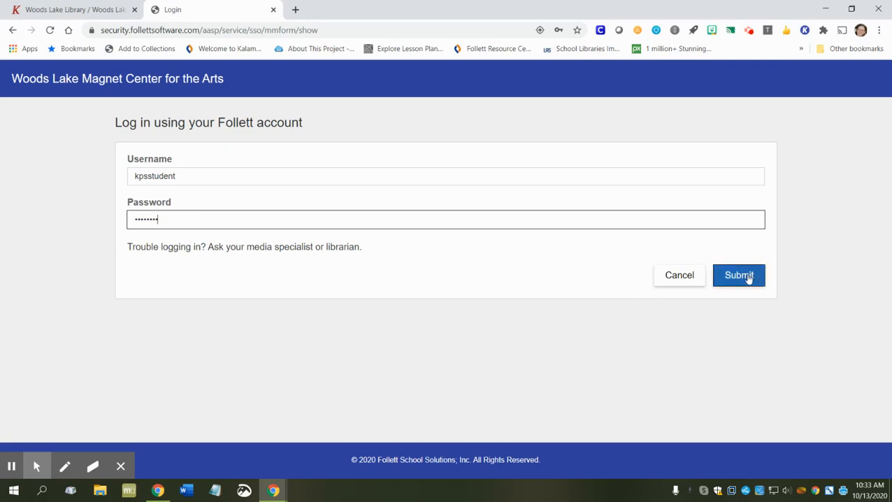
{"action": "left_click", "coordinate": [739, 275]}
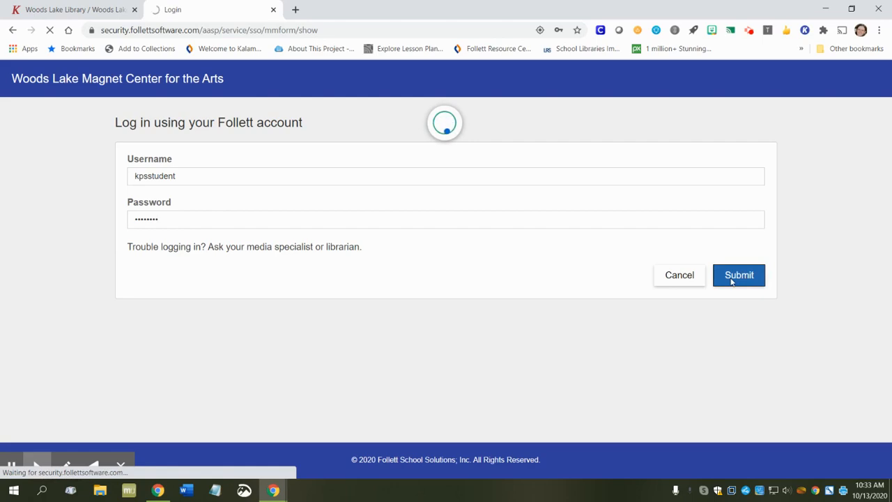
{"action": "left_click", "coordinate": [739, 275]}
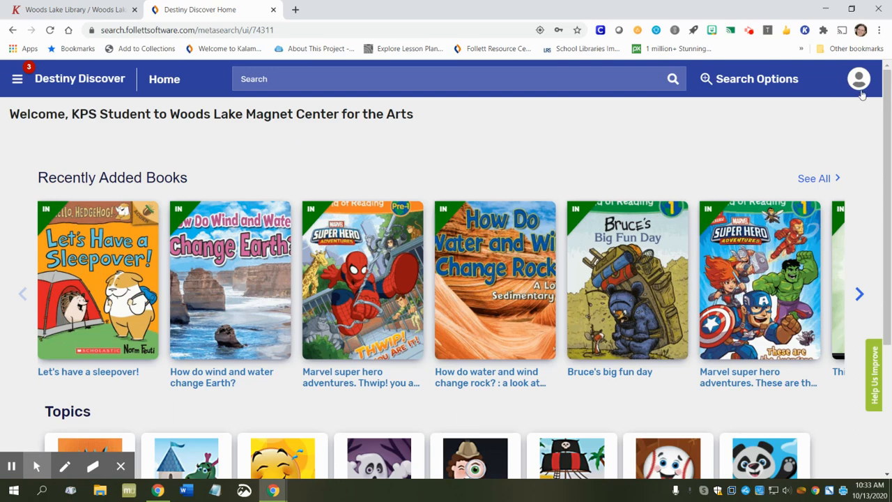
{"action": "mouse_move", "coordinate": [860, 94]}
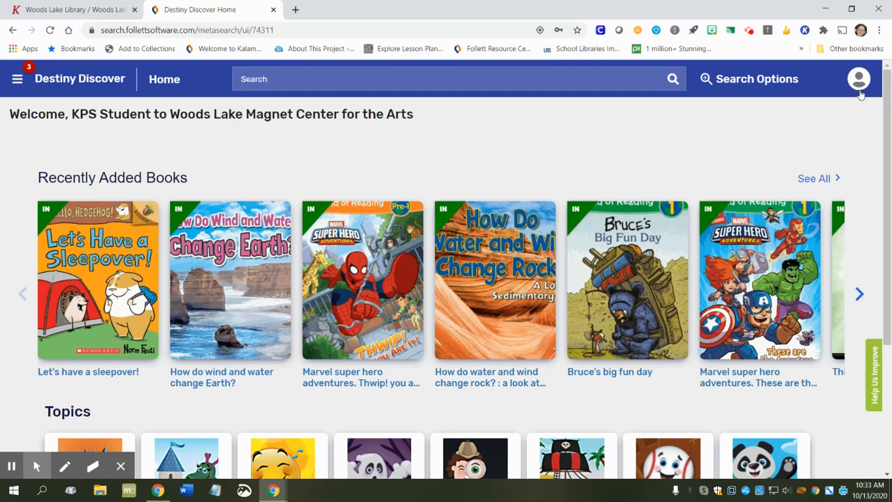
{"action": "mouse_move", "coordinate": [675, 137]}
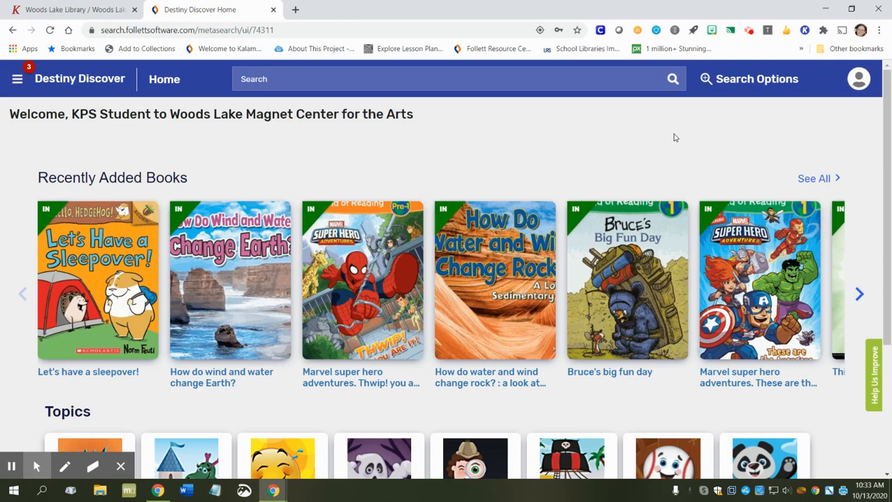
{"action": "mouse_move", "coordinate": [442, 154]}
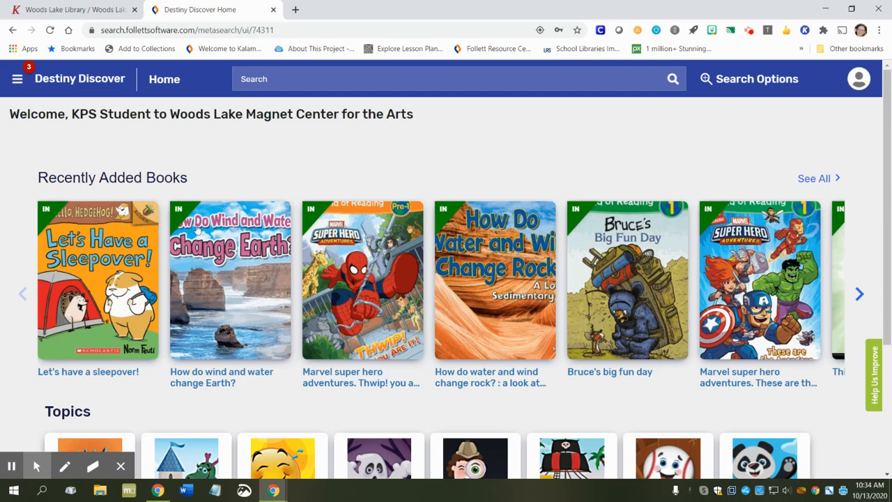
{"action": "mouse_move", "coordinate": [262, 202]}
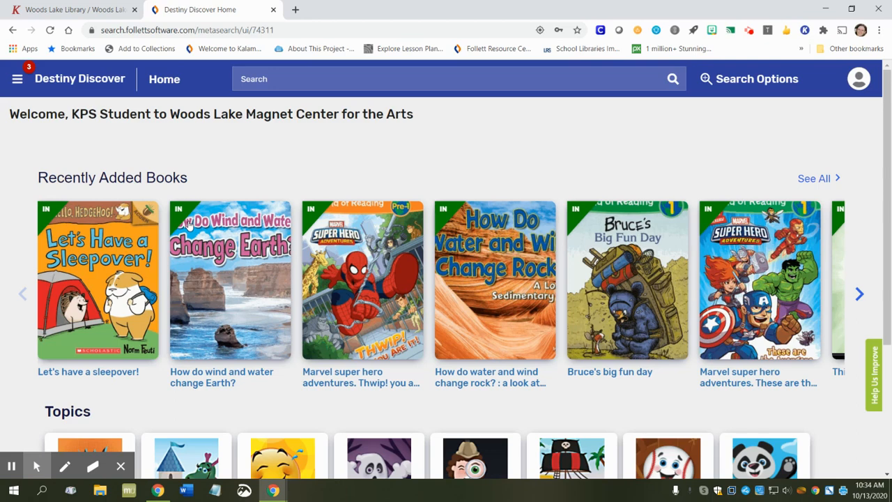
{"action": "mouse_move", "coordinate": [177, 196]}
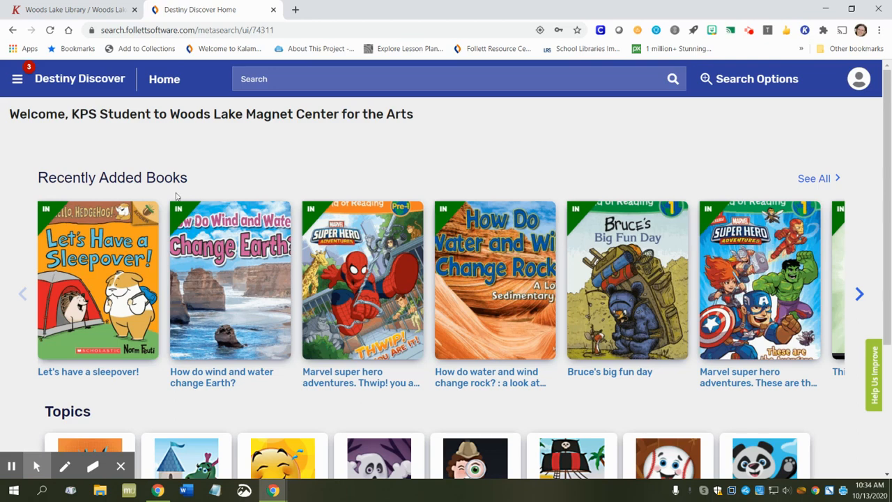
{"action": "mouse_move", "coordinate": [169, 284]}
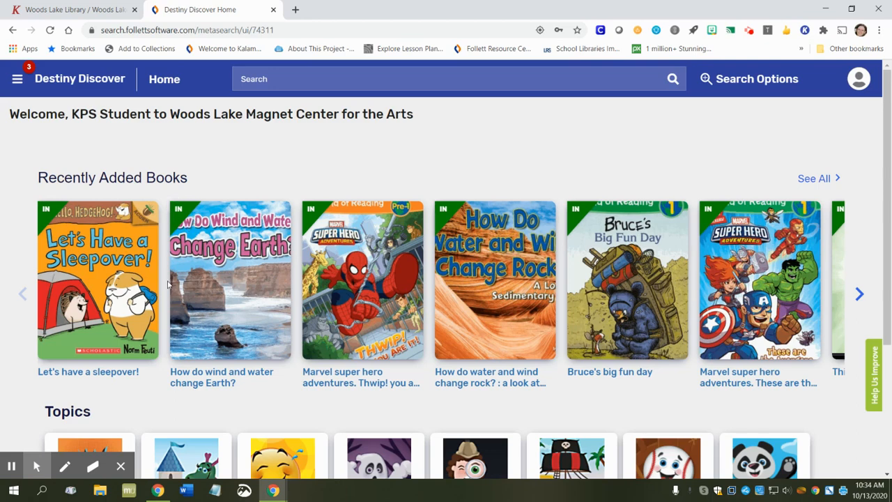
{"action": "mouse_move", "coordinate": [728, 279]}
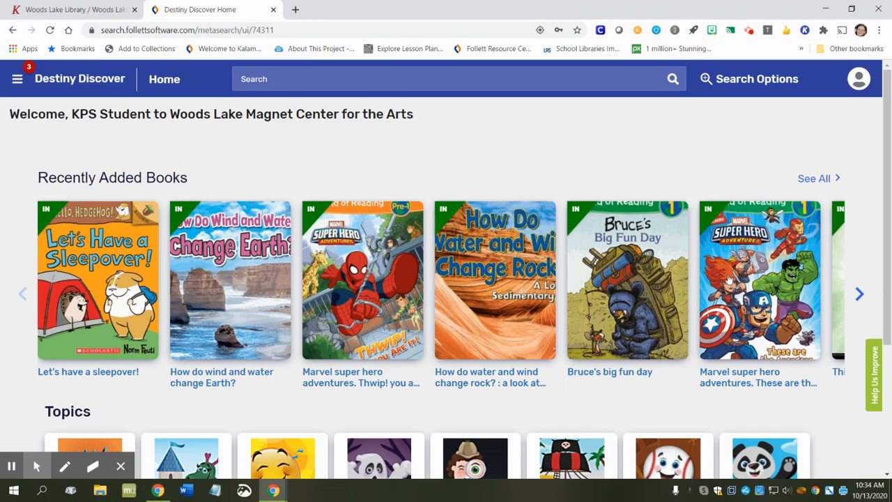
- Page through the recently added books to titles such as Sparkly new friends
{"action": "left_click", "coordinate": [859, 293]}
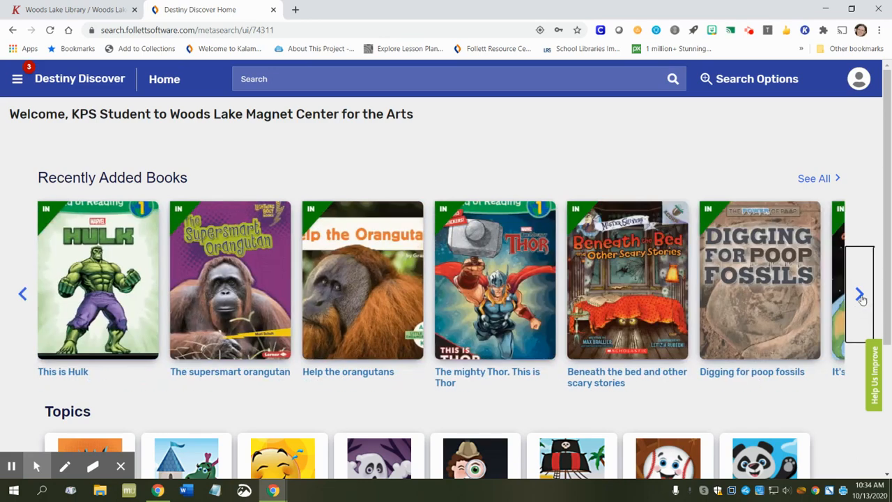
{"action": "mouse_move", "coordinate": [826, 308]}
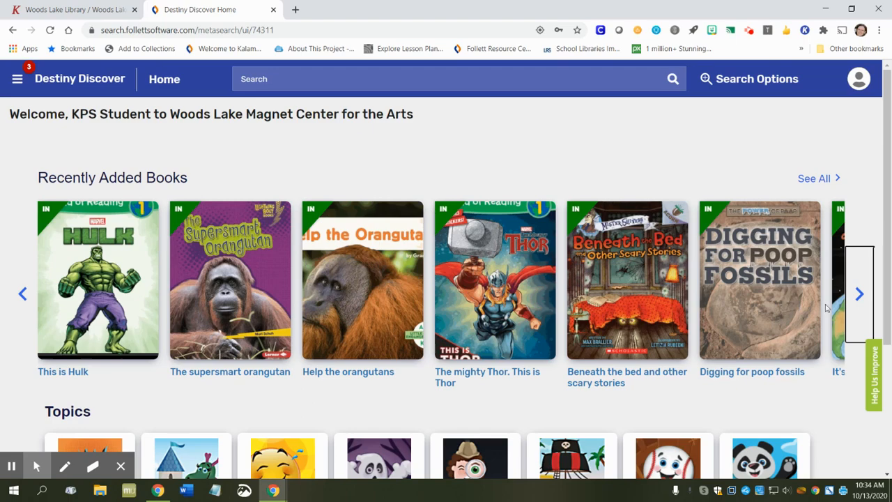
{"action": "left_click", "coordinate": [860, 294]}
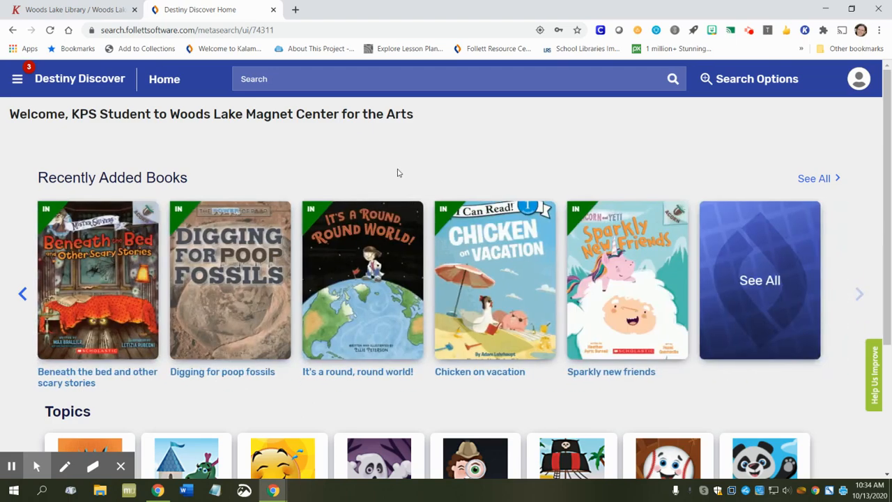
{"action": "left_click", "coordinate": [286, 78]}
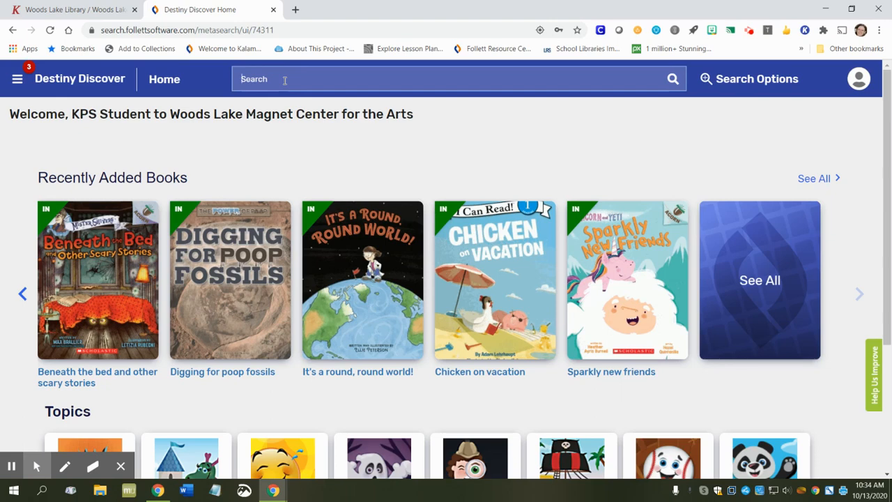
- Search the catalog for 'dogs' and scroll the 200+ book results
{"action": "type", "text": "dd"}
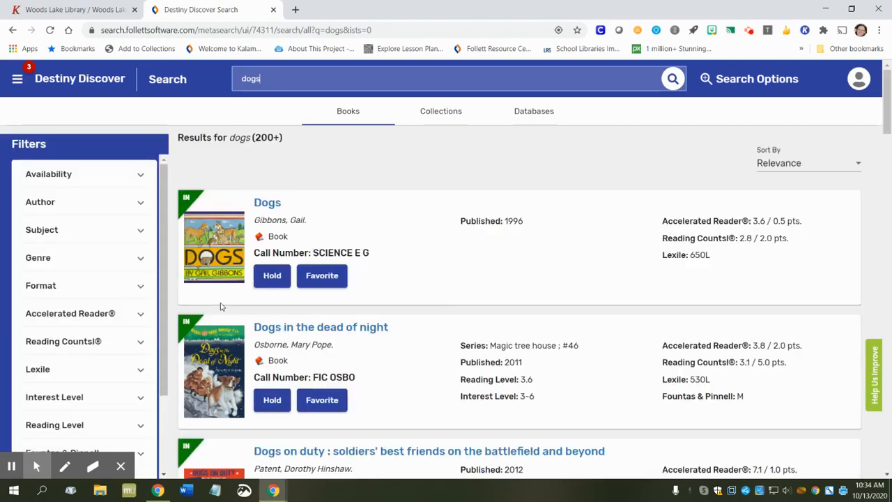
{"action": "mouse_move", "coordinate": [385, 307]}
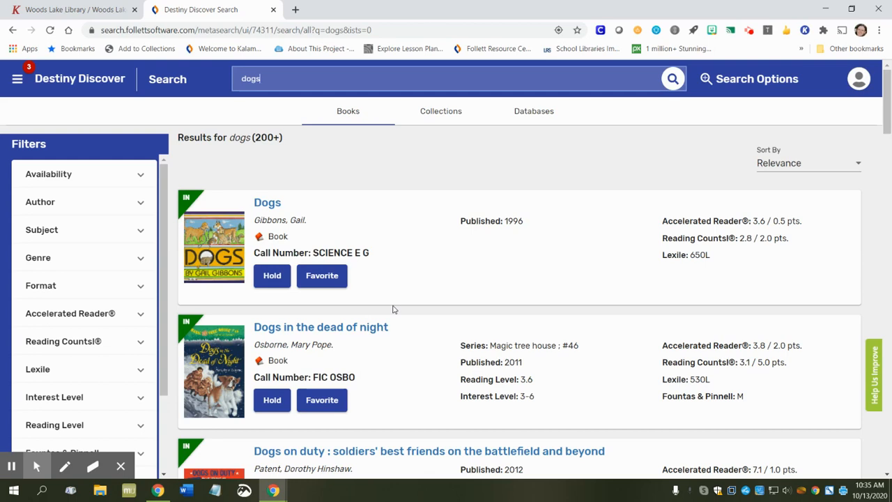
{"action": "mouse_move", "coordinate": [278, 306]}
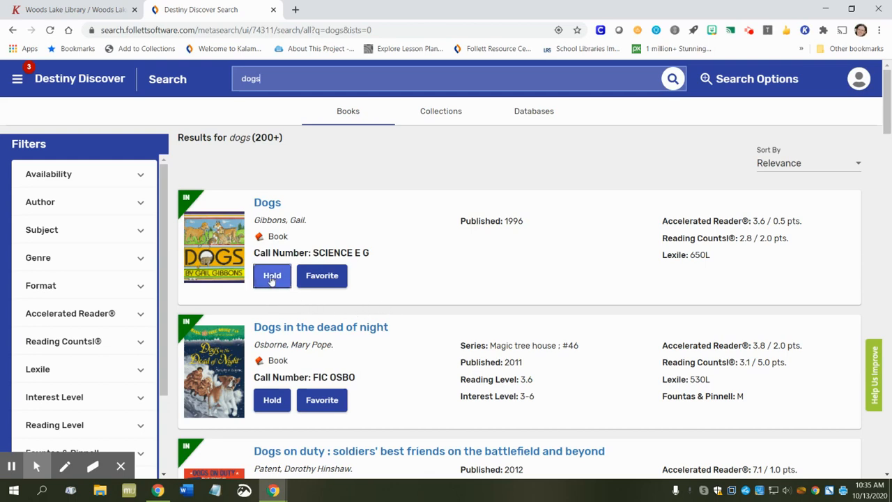
{"action": "scroll", "scroll_direction": "down", "scroll_amount": 3}
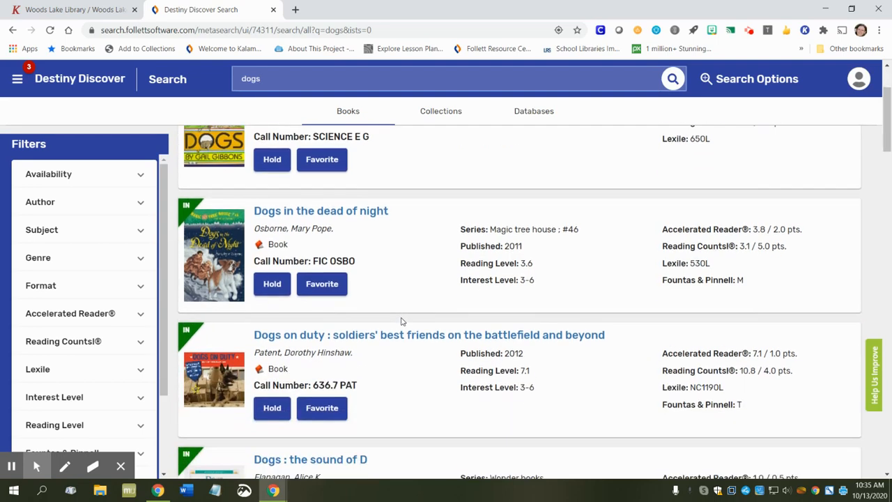
- Place a hold on the book 'Dogs on duty'
{"action": "scroll", "scroll_direction": "down", "scroll_amount": 3}
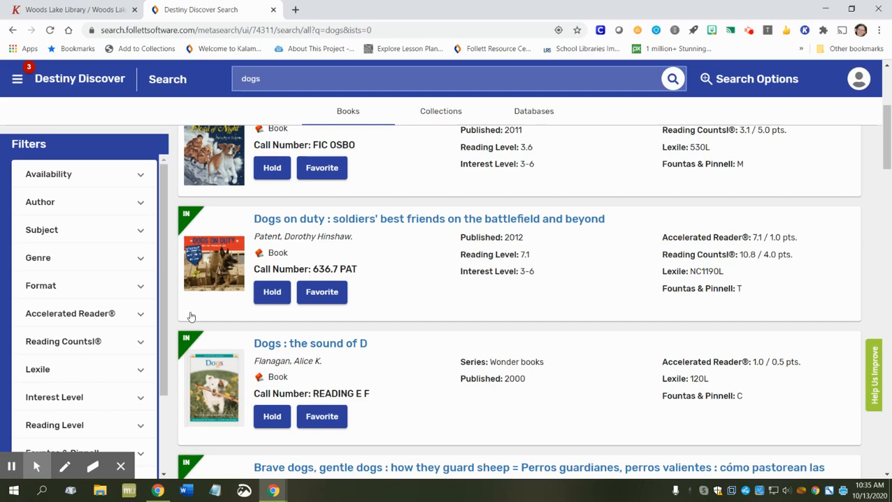
{"action": "mouse_move", "coordinate": [427, 236]}
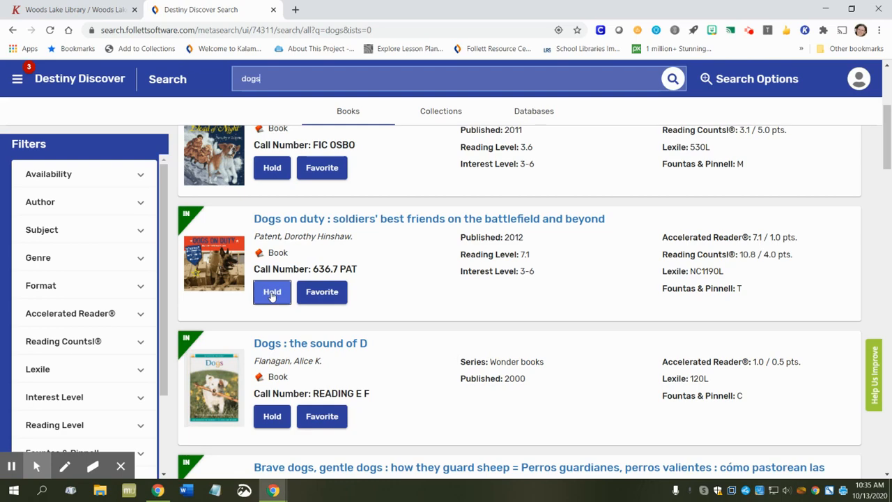
{"action": "left_click", "coordinate": [272, 291]}
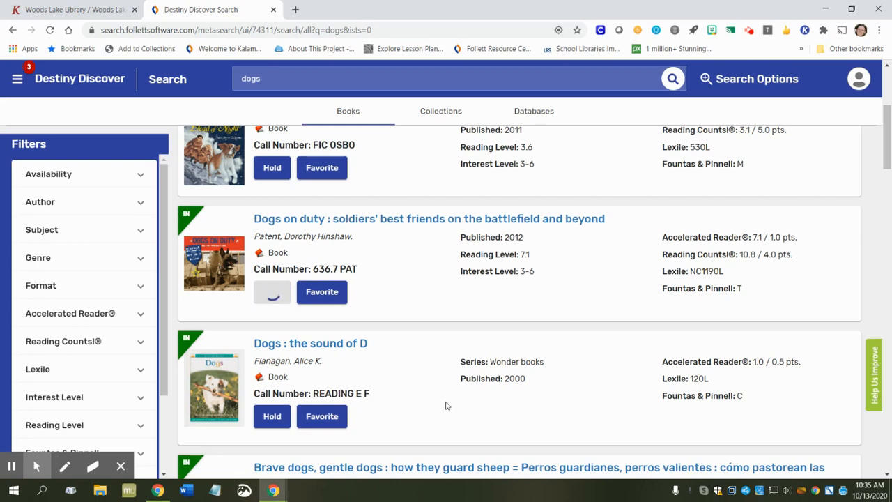
{"action": "left_click", "coordinate": [272, 291]}
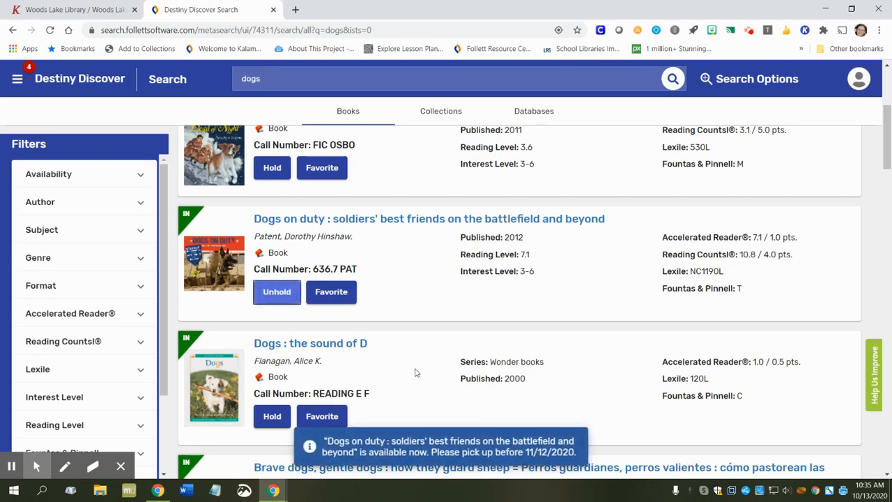
- Scroll further down and hold 'Two dogs in a trench coat go to school'
{"action": "scroll", "scroll_direction": "down", "scroll_amount": 3}
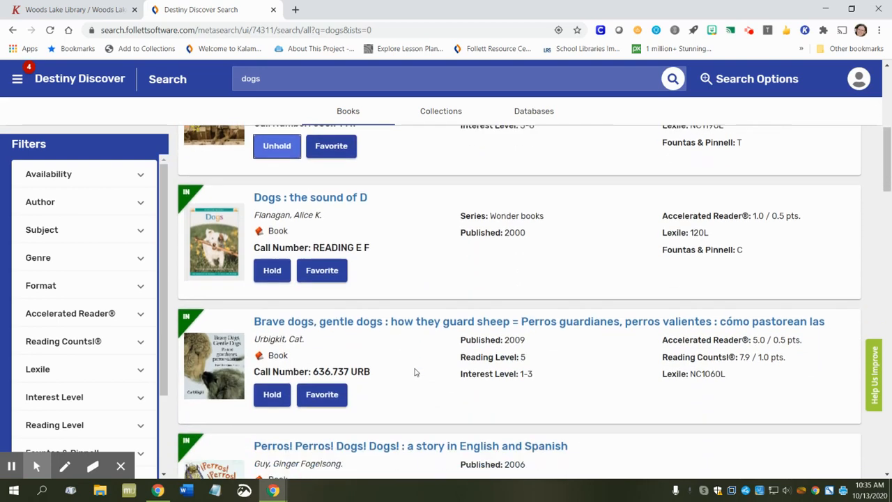
{"action": "scroll", "scroll_direction": "down", "scroll_amount": 3}
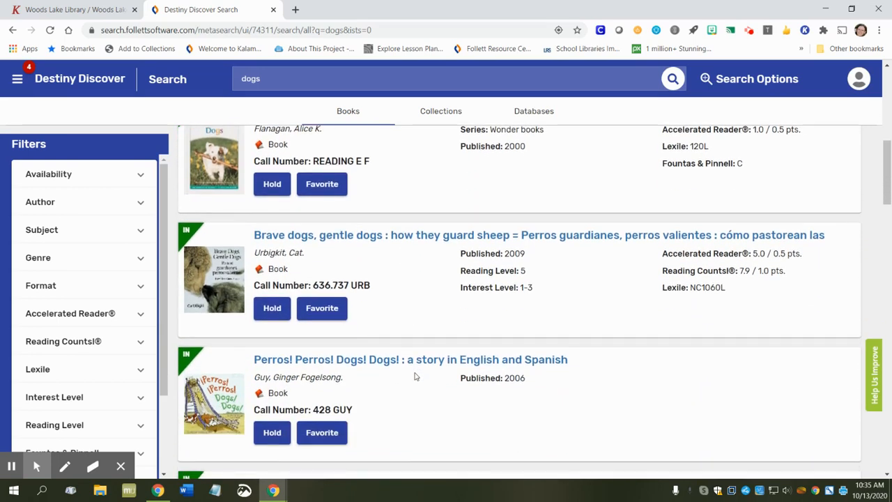
{"action": "scroll", "scroll_direction": "down", "scroll_amount": 3}
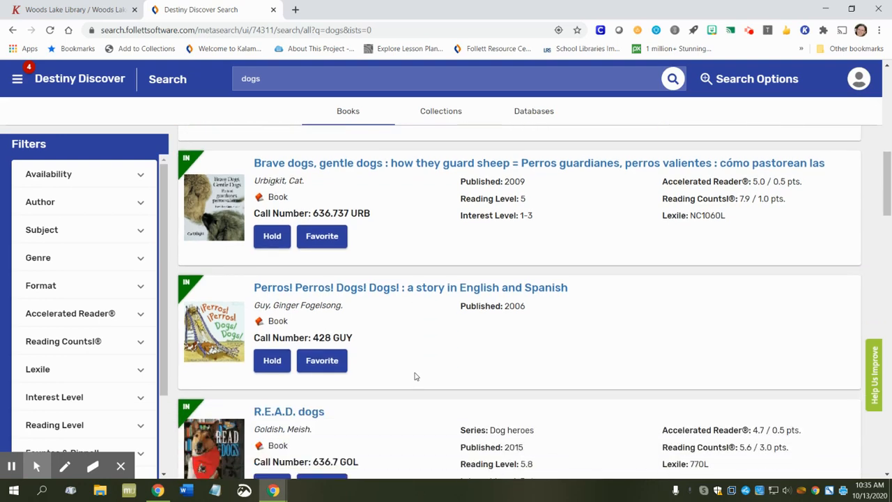
{"action": "scroll", "scroll_direction": "down", "scroll_amount": 3}
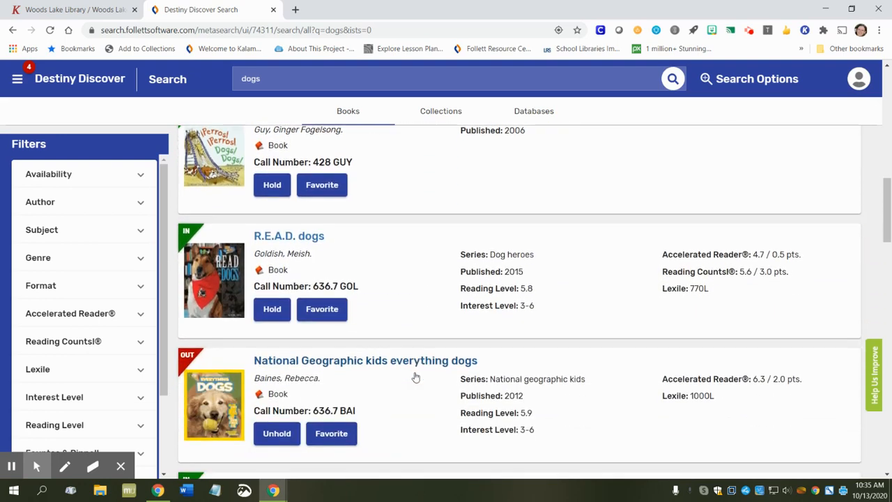
{"action": "scroll", "scroll_direction": "down", "scroll_amount": 3}
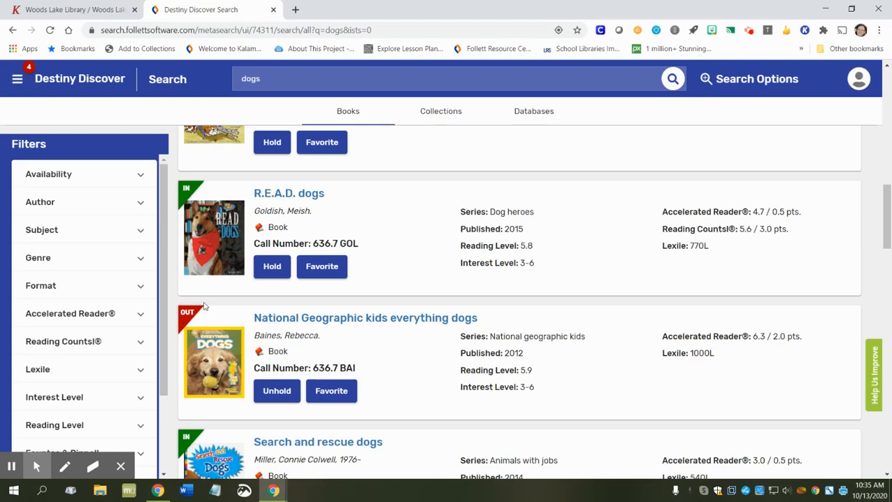
{"action": "scroll", "scroll_direction": "down", "scroll_amount": 3}
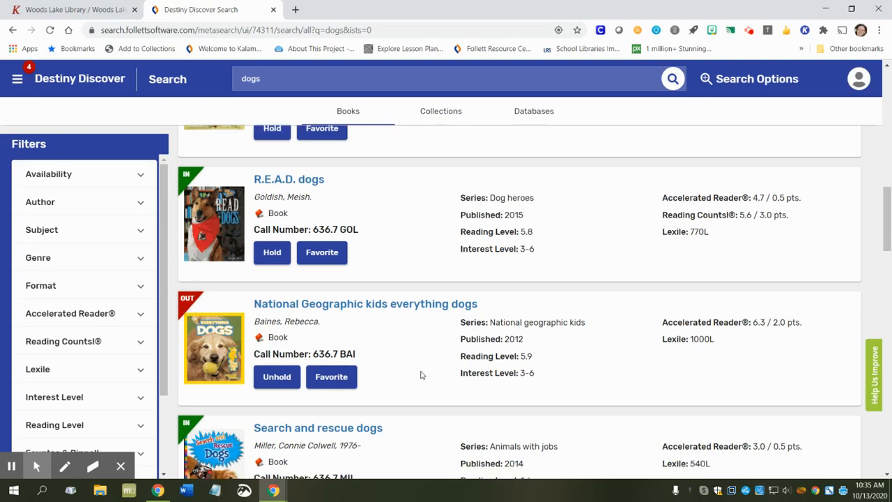
{"action": "scroll", "scroll_direction": "down", "scroll_amount": 3}
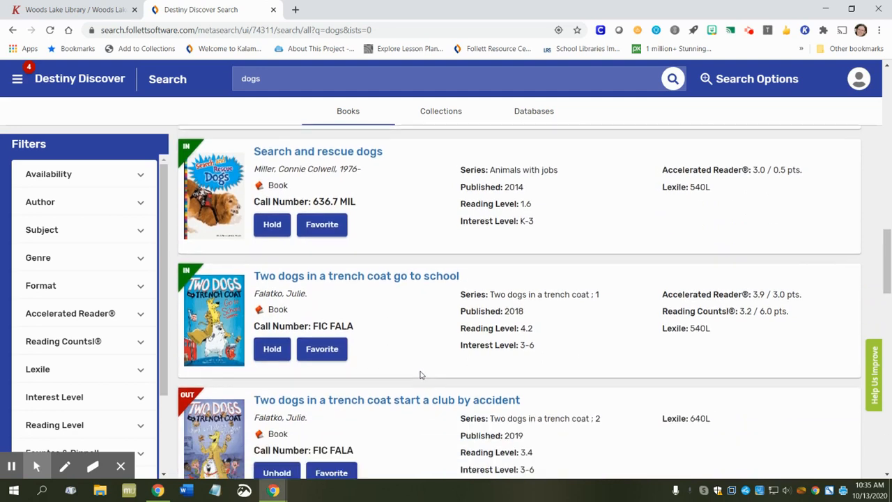
{"action": "mouse_move", "coordinate": [195, 378]}
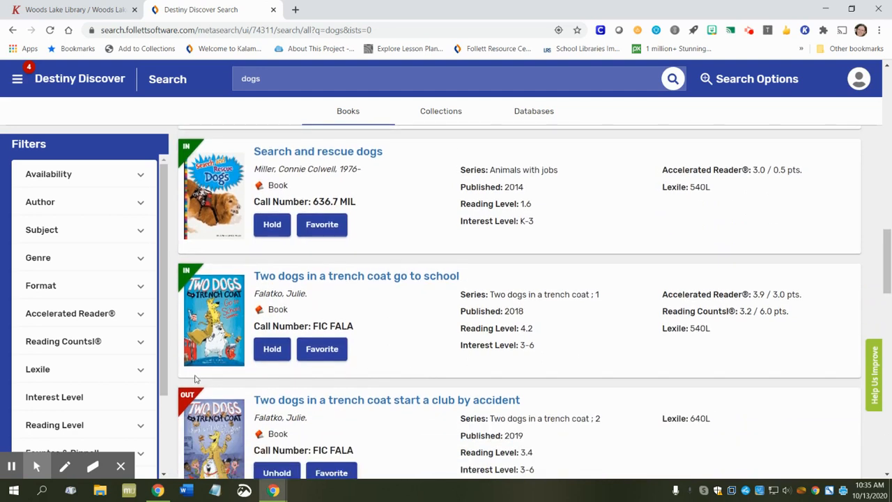
{"action": "mouse_move", "coordinate": [209, 313]}
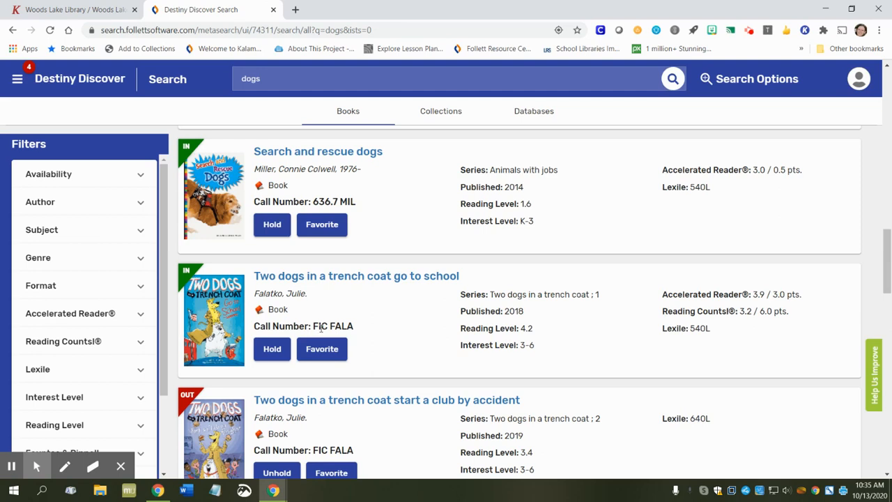
{"action": "mouse_move", "coordinate": [361, 343]}
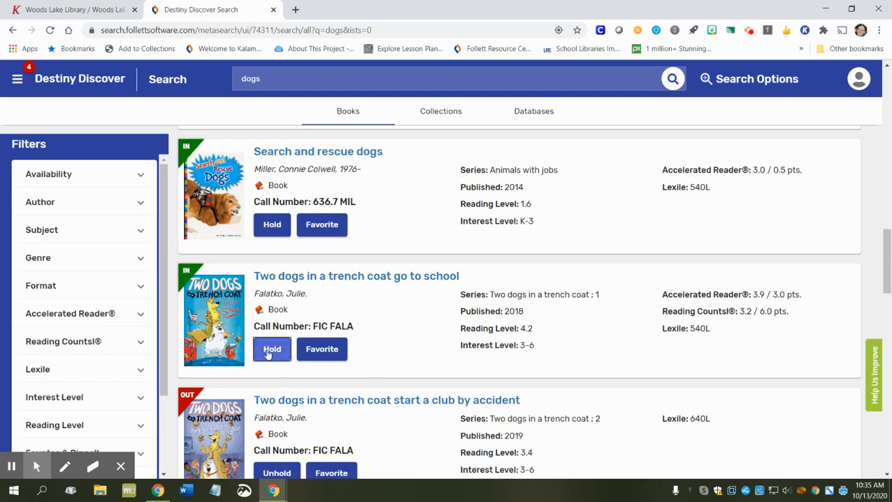
{"action": "left_click", "coordinate": [272, 349]}
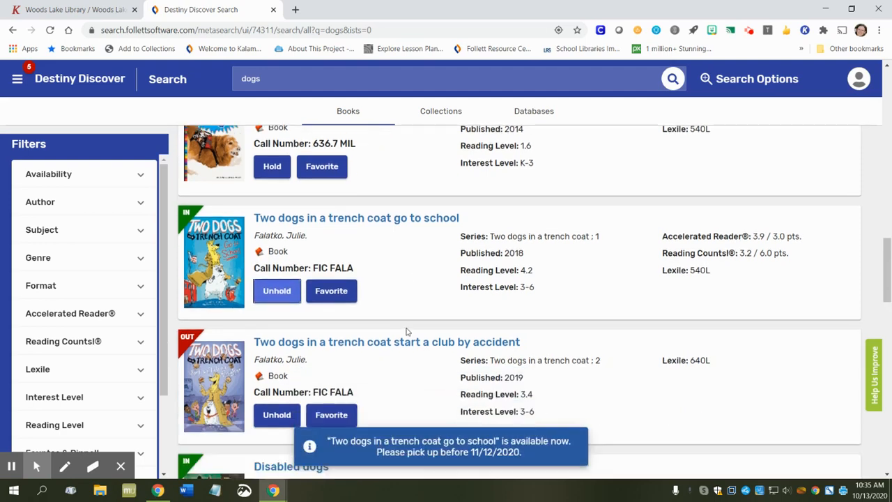
{"action": "scroll", "scroll_direction": "down", "scroll_amount": 3}
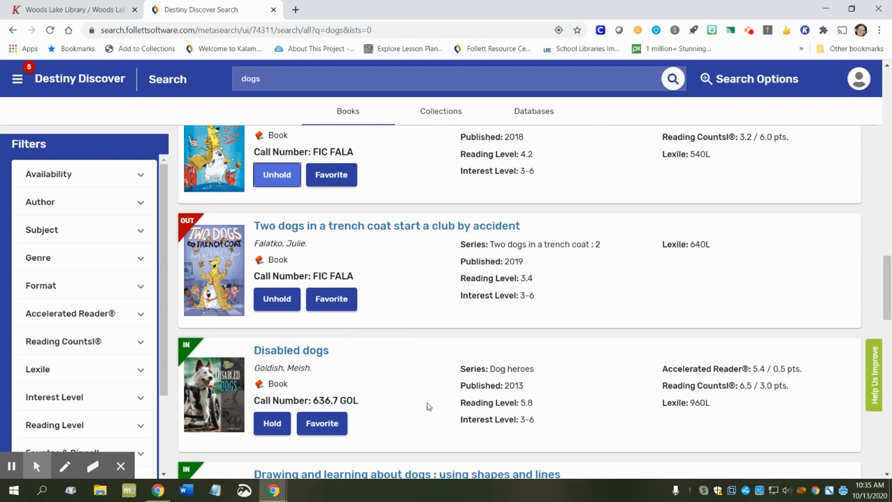
{"action": "mouse_move", "coordinate": [407, 404]}
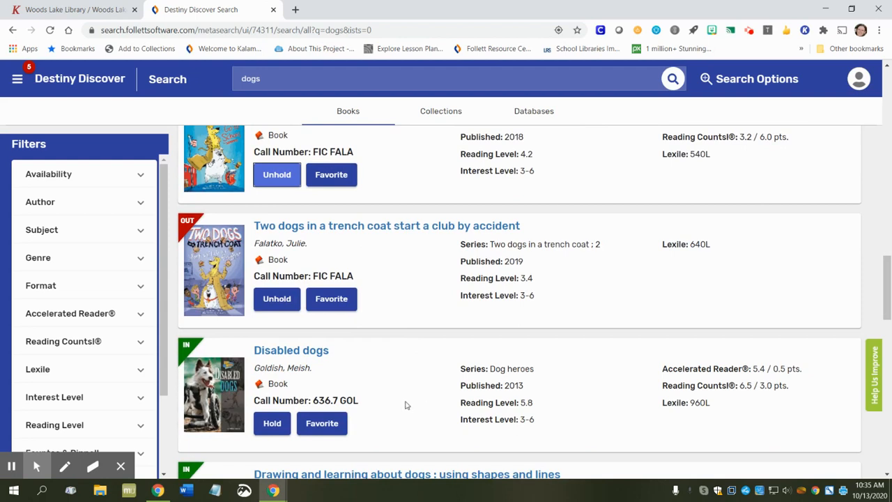
{"action": "mouse_move", "coordinate": [87, 108]}
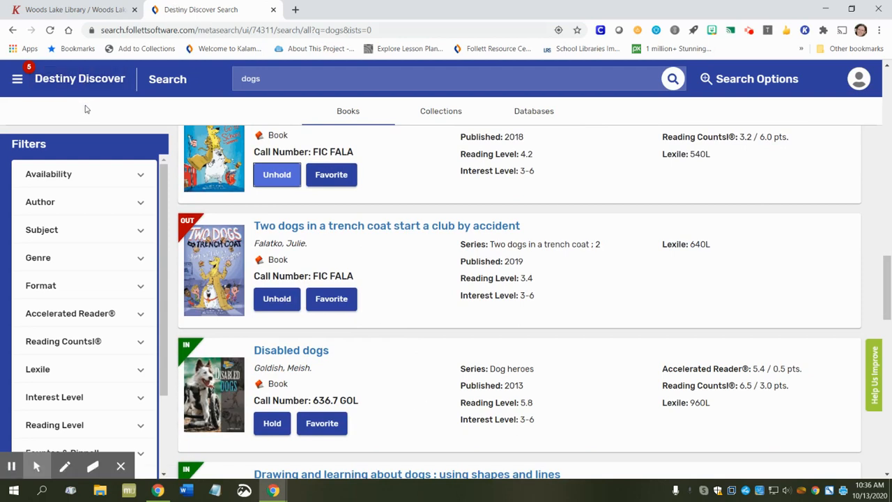
{"action": "mouse_move", "coordinate": [11, 106]}
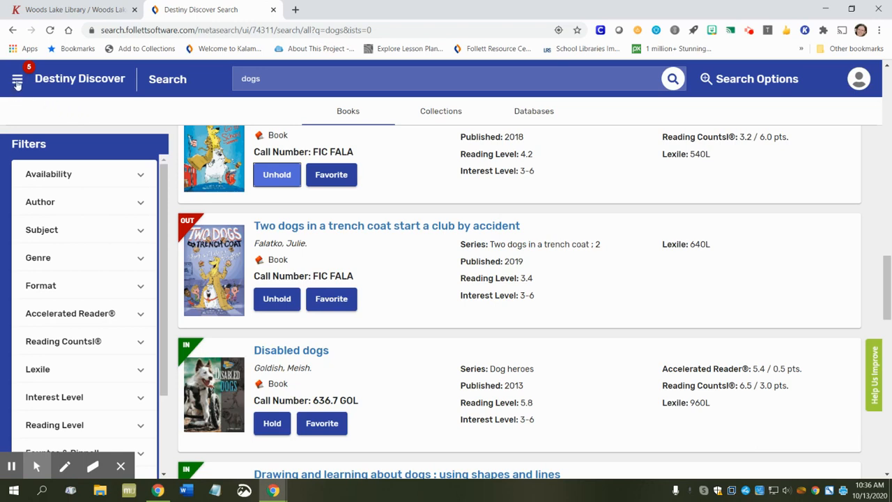
{"action": "mouse_move", "coordinate": [17, 81]}
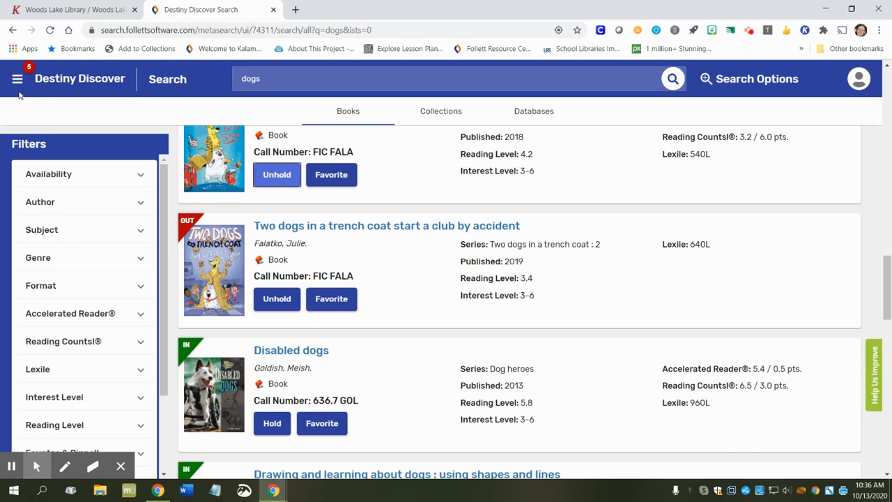
{"action": "mouse_move", "coordinate": [19, 95]}
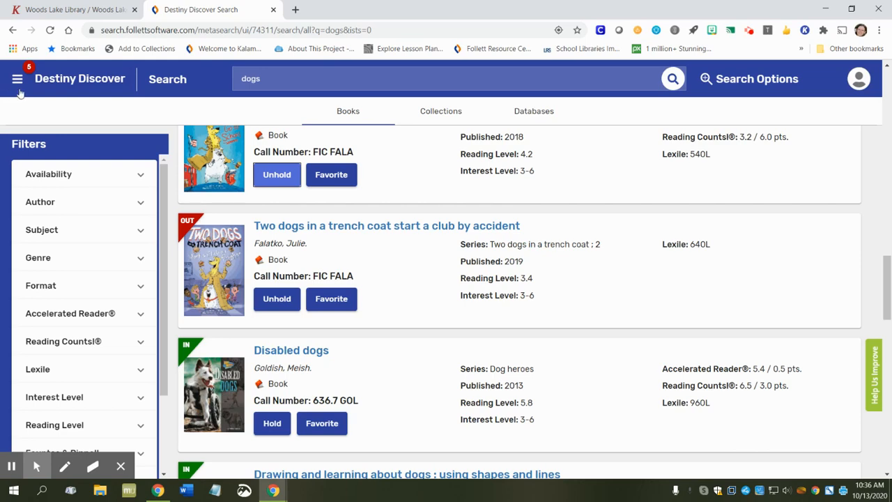
- Choose Holds from the hamburger main menu
{"action": "left_click", "coordinate": [17, 78]}
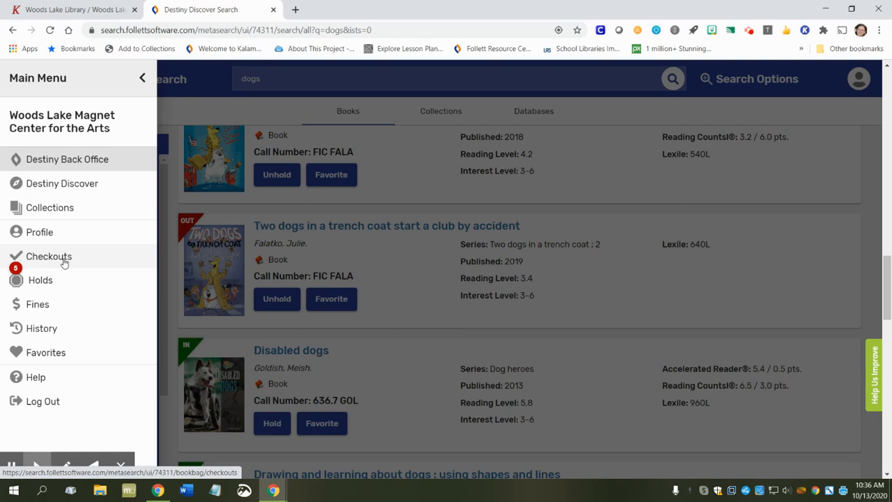
{"action": "mouse_move", "coordinate": [59, 280]}
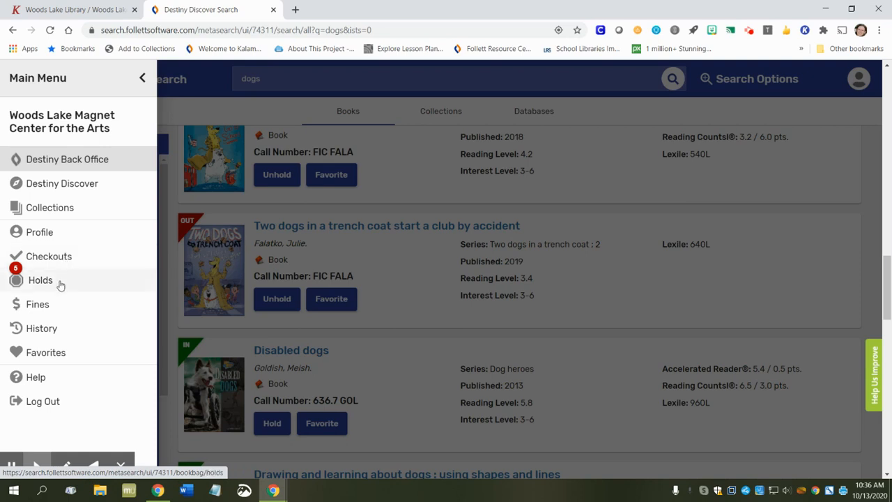
{"action": "mouse_move", "coordinate": [56, 329]}
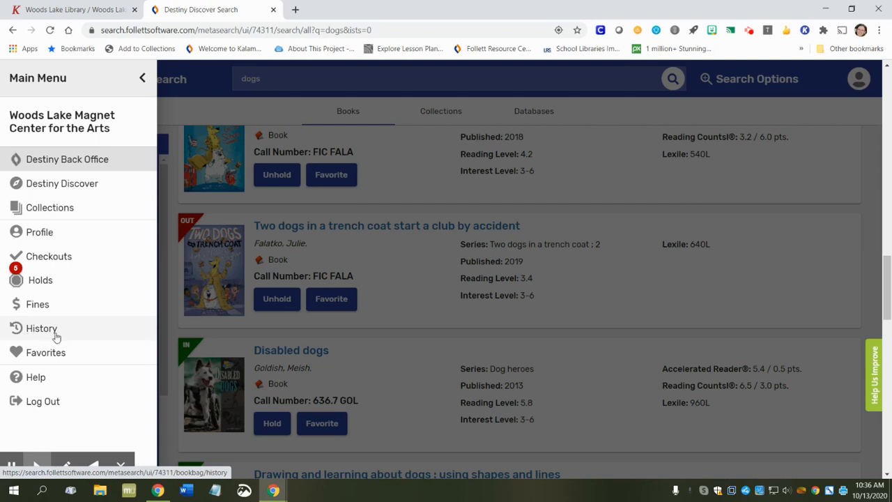
{"action": "mouse_move", "coordinate": [58, 319]}
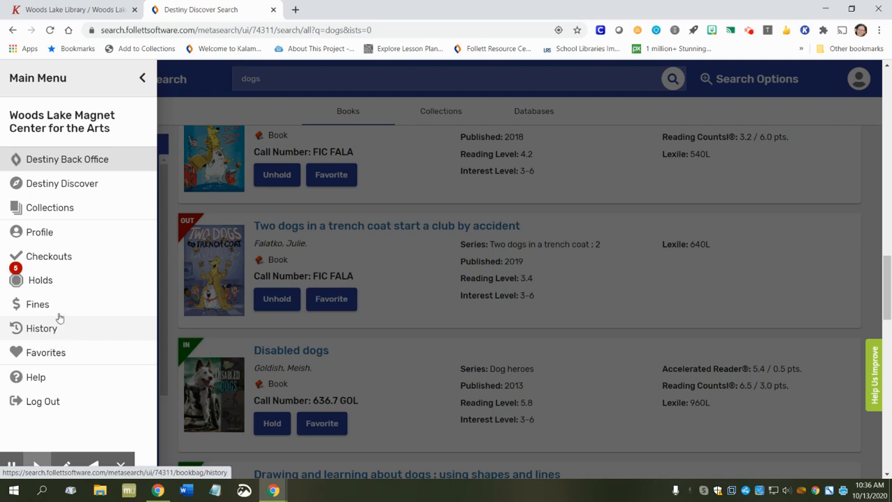
{"action": "mouse_move", "coordinate": [39, 280]}
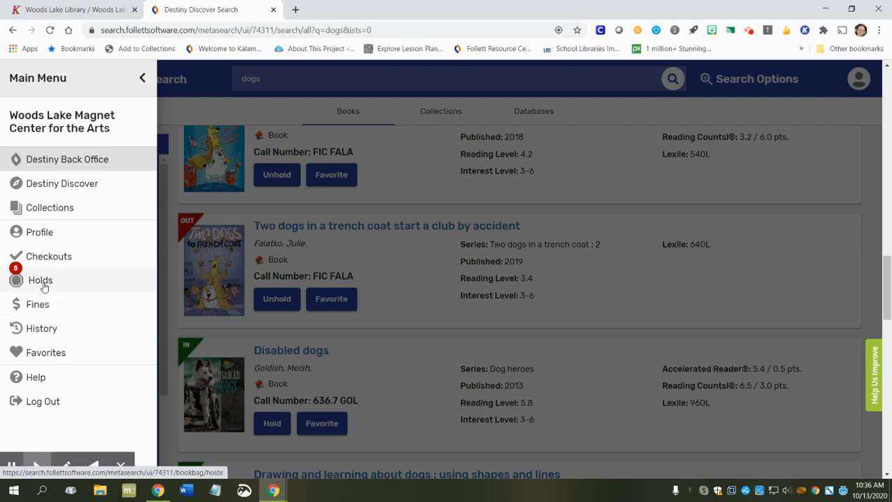
{"action": "left_click", "coordinate": [39, 280]}
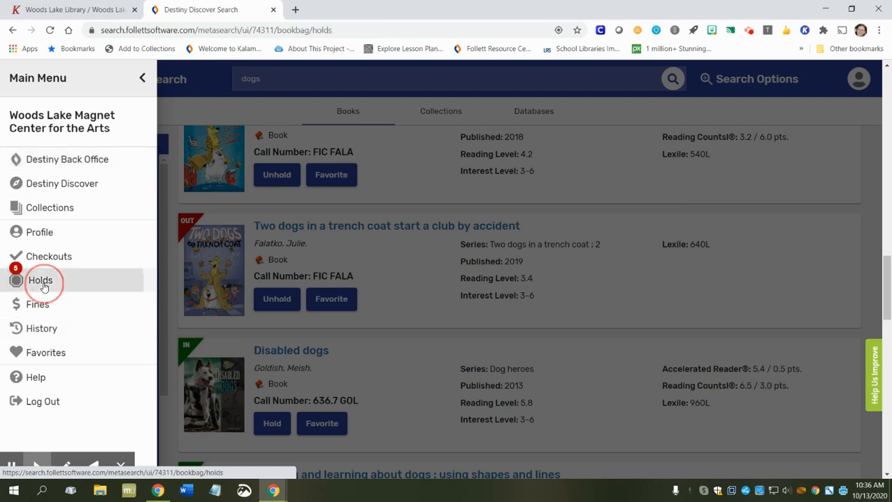
- View the five Hold Ready books expiring November 11, 2020, then reopen the main menu
{"action": "left_click", "coordinate": [40, 280]}
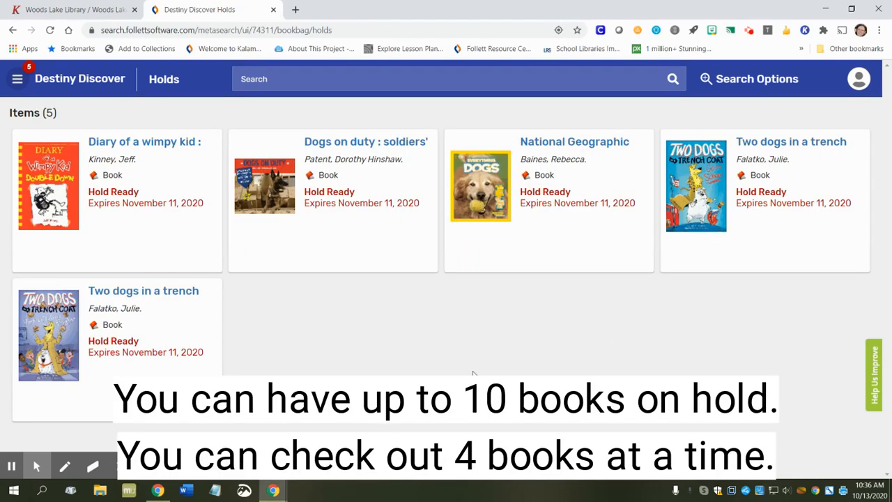
{"action": "mouse_move", "coordinate": [350, 371]}
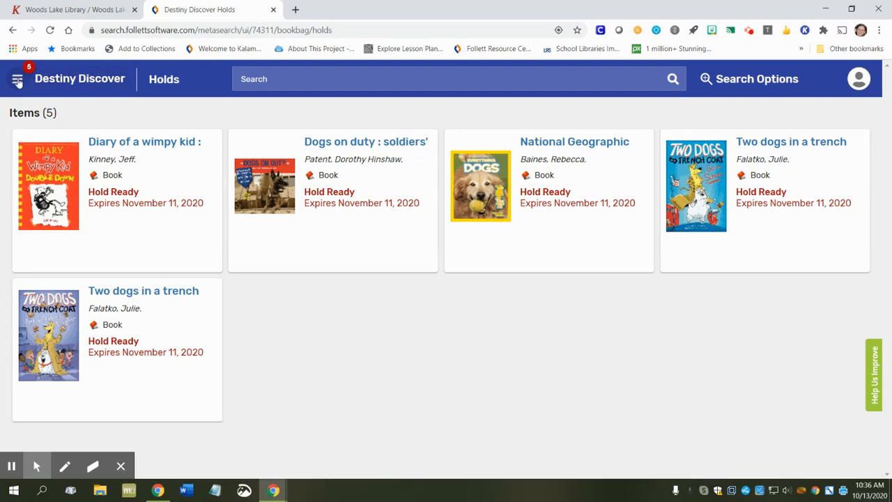
{"action": "left_click", "coordinate": [16, 79]}
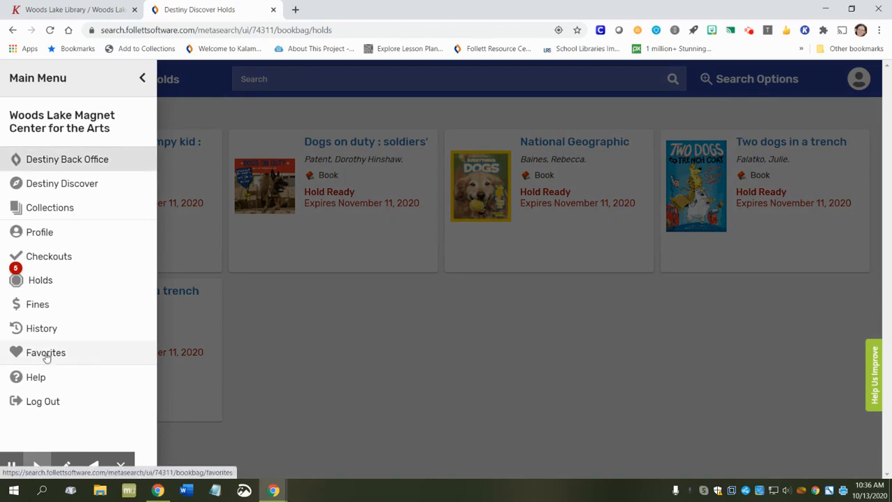
- Select Favorites in the Main Menu to see the empty favorites list
{"action": "left_click", "coordinate": [46, 352]}
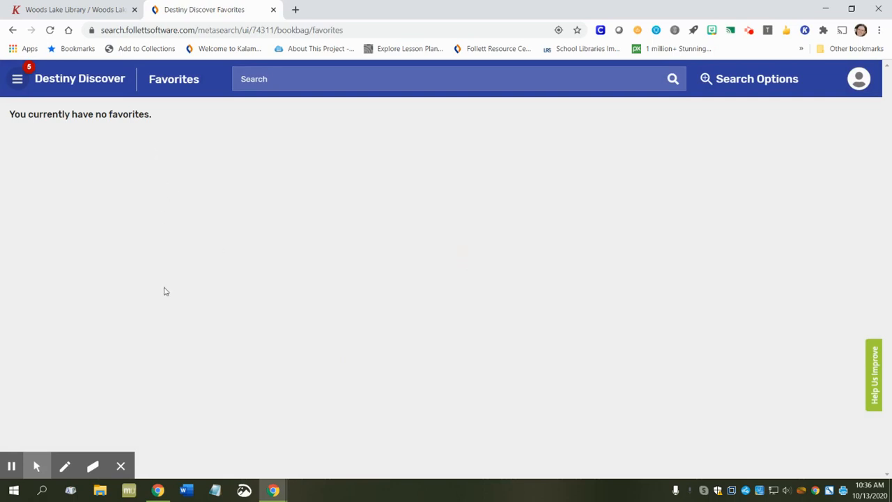
{"action": "mouse_move", "coordinate": [166, 397]}
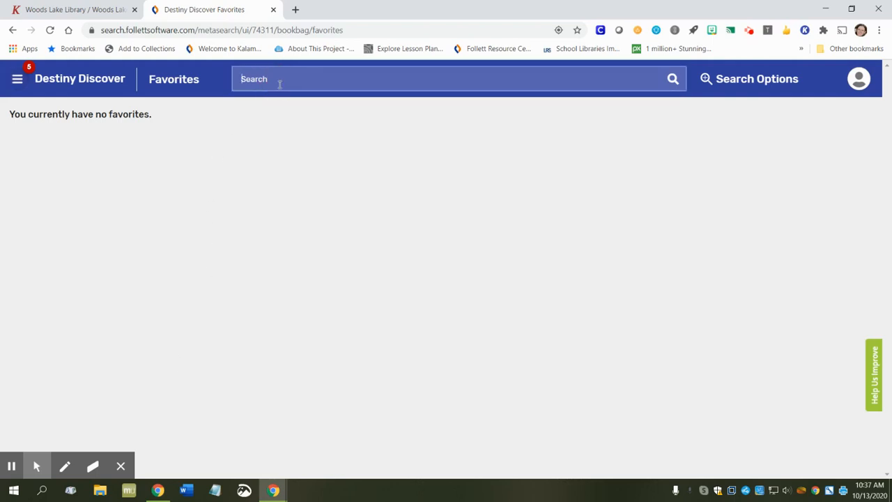
- Search 'cats' and mark Cats, Everything big cats and Big cats as favorites
{"action": "type", "text": "cats"}
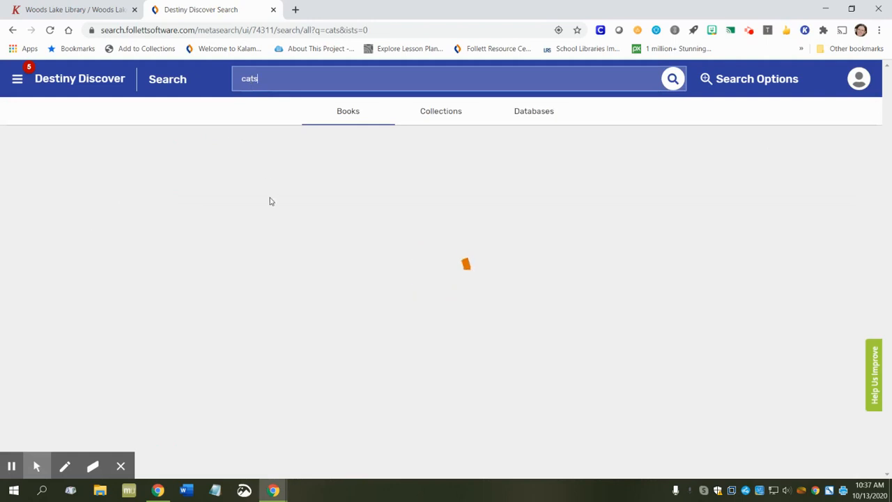
{"action": "mouse_move", "coordinate": [562, 233]}
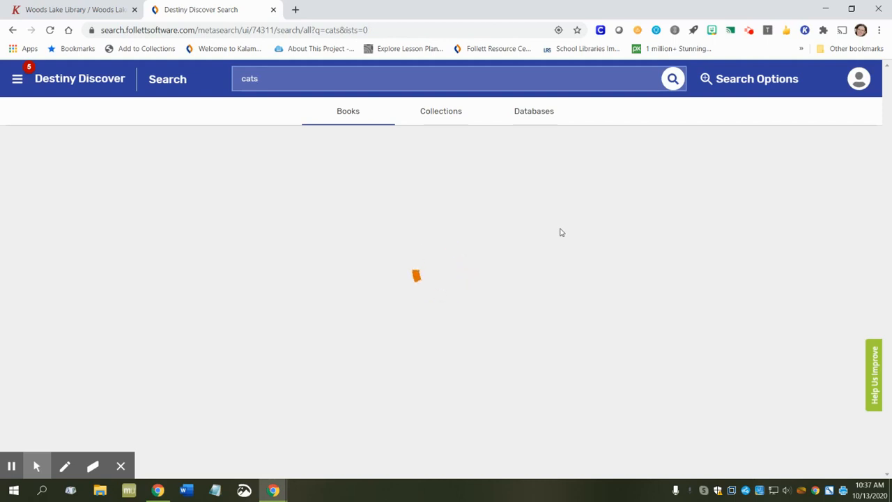
{"action": "left_click", "coordinate": [672, 78]}
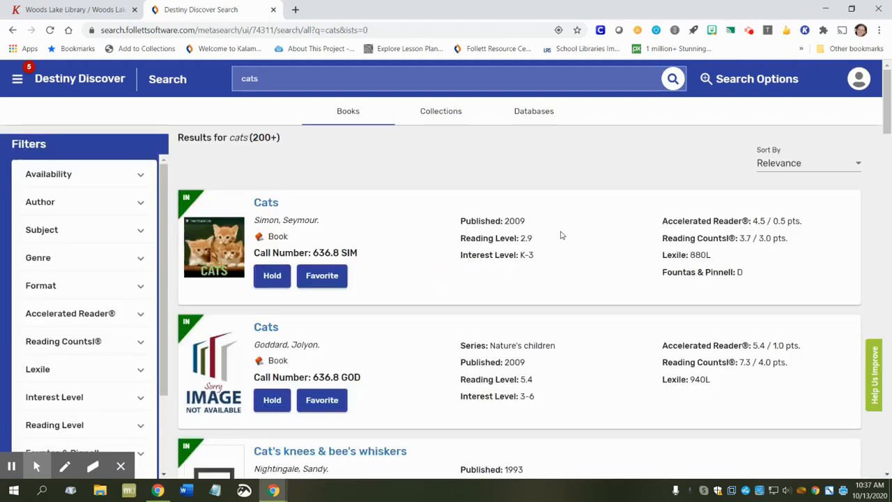
{"action": "mouse_move", "coordinate": [379, 329]}
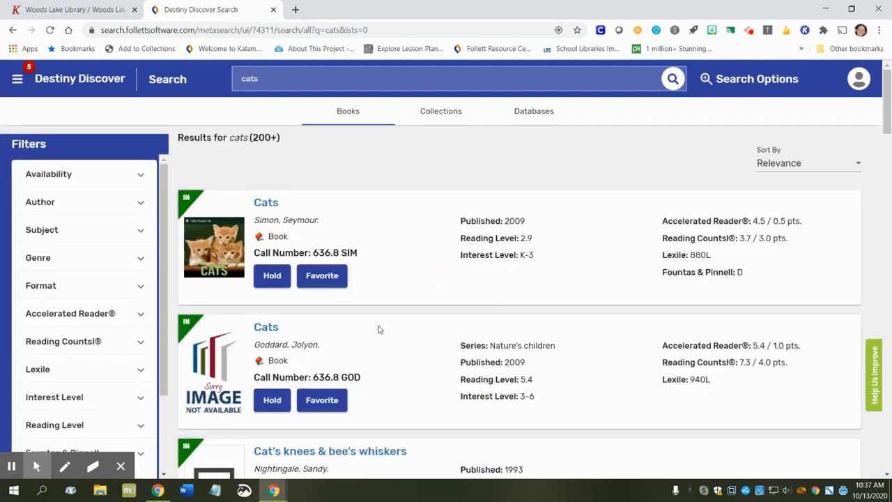
{"action": "left_click", "coordinate": [322, 276]}
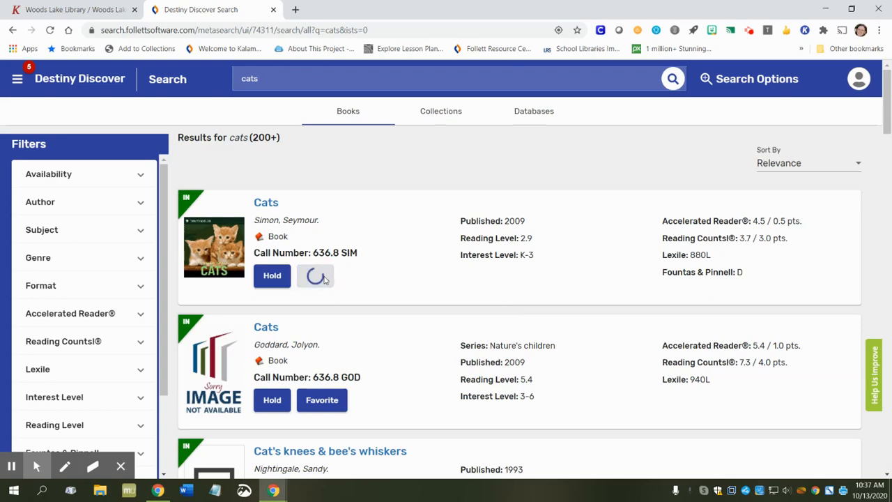
{"action": "left_click", "coordinate": [315, 276]}
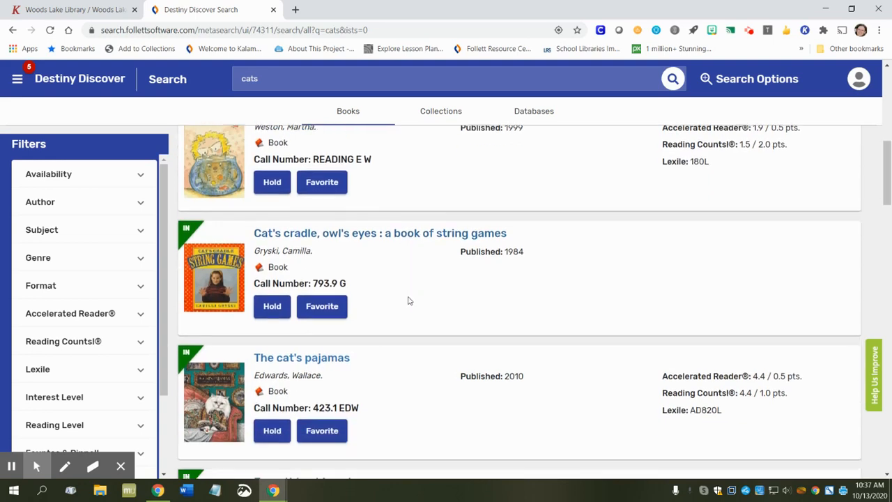
{"action": "scroll", "scroll_direction": "down", "scroll_amount": 3}
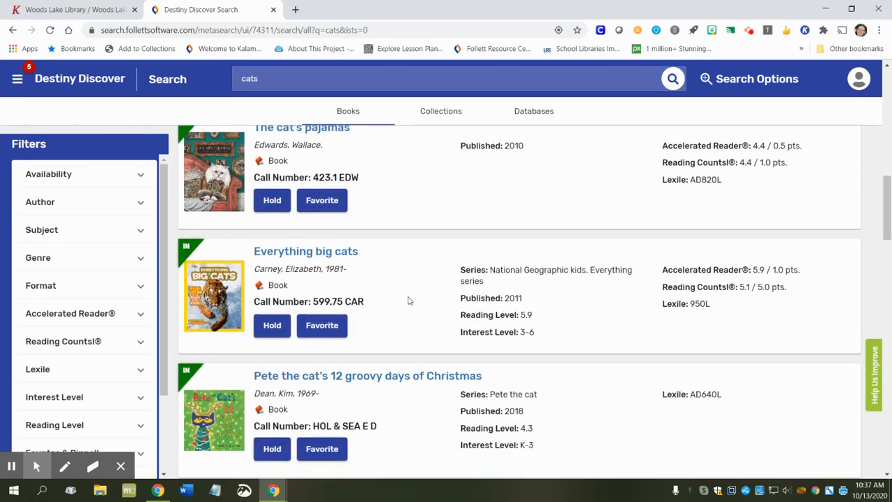
{"action": "left_click", "coordinate": [322, 325]}
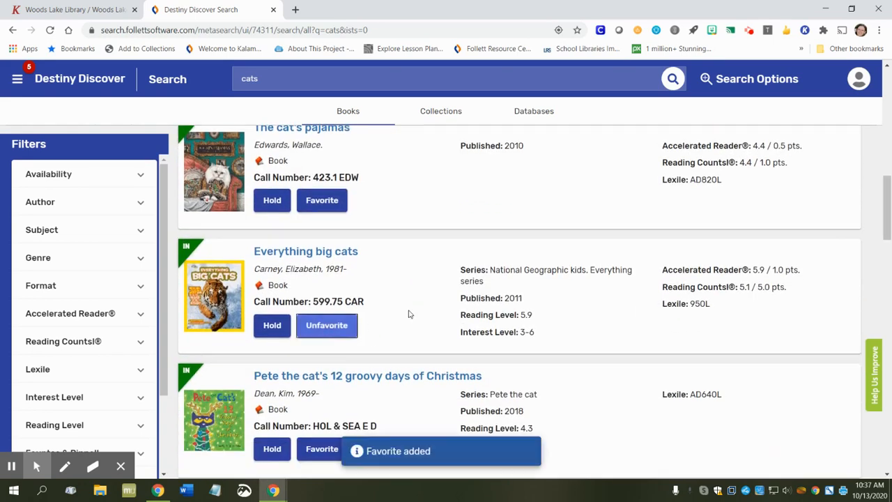
{"action": "scroll", "scroll_direction": "down", "scroll_amount": 3}
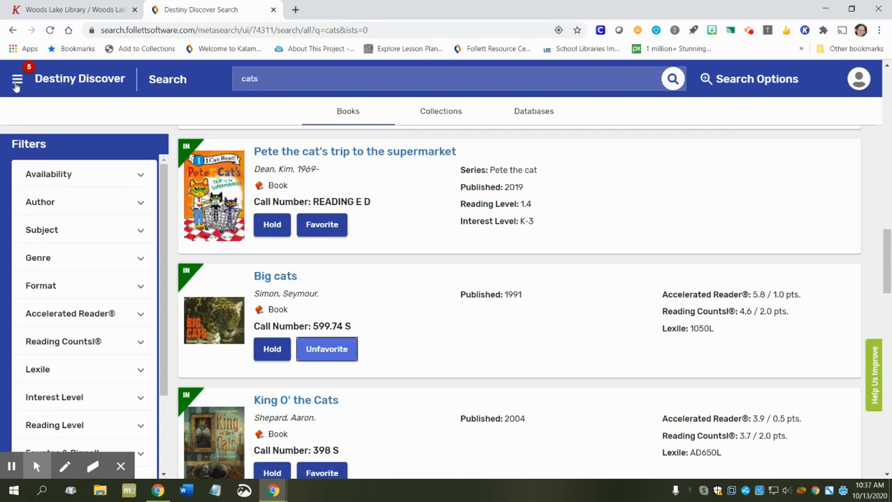
- Show the Favorites list with Big cats, Cats and Everything big cats
{"action": "left_click", "coordinate": [17, 78]}
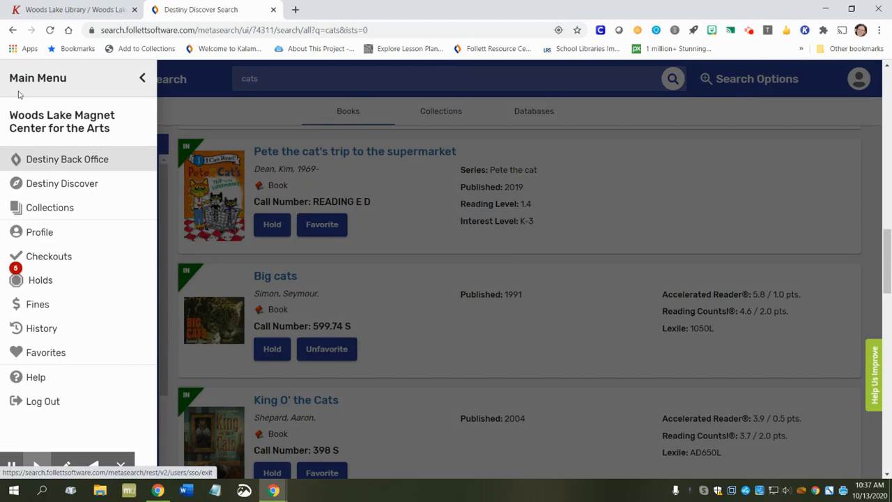
{"action": "mouse_move", "coordinate": [27, 279]}
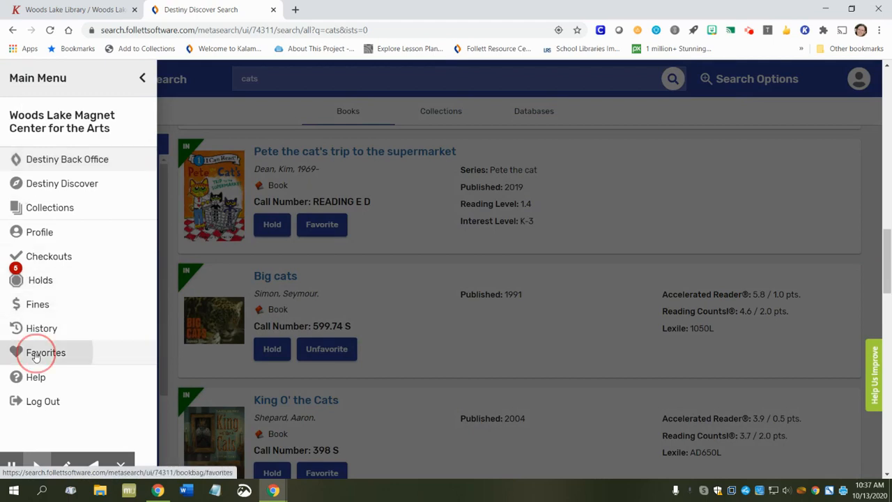
{"action": "left_click", "coordinate": [45, 352]}
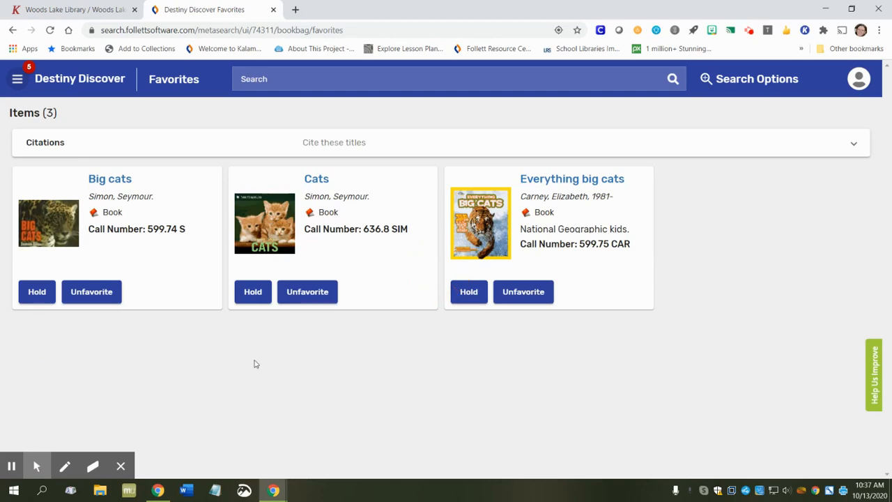
{"action": "mouse_move", "coordinate": [586, 348]}
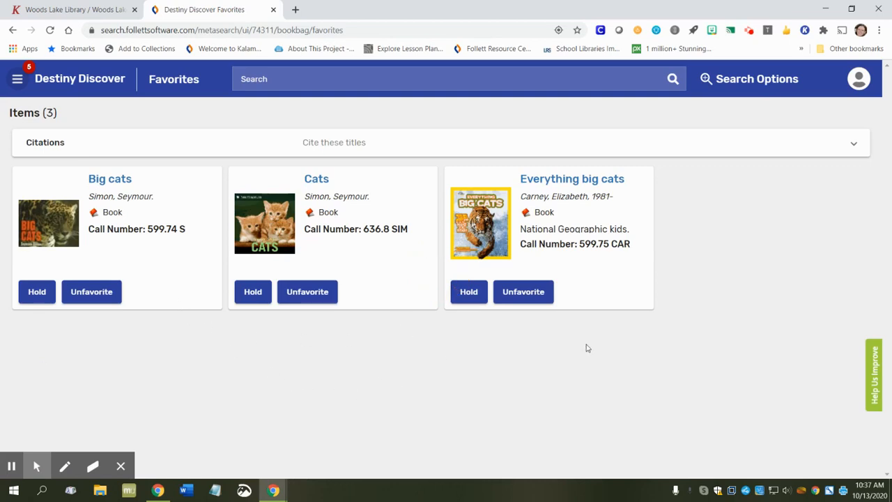
{"action": "mouse_move", "coordinate": [592, 328]}
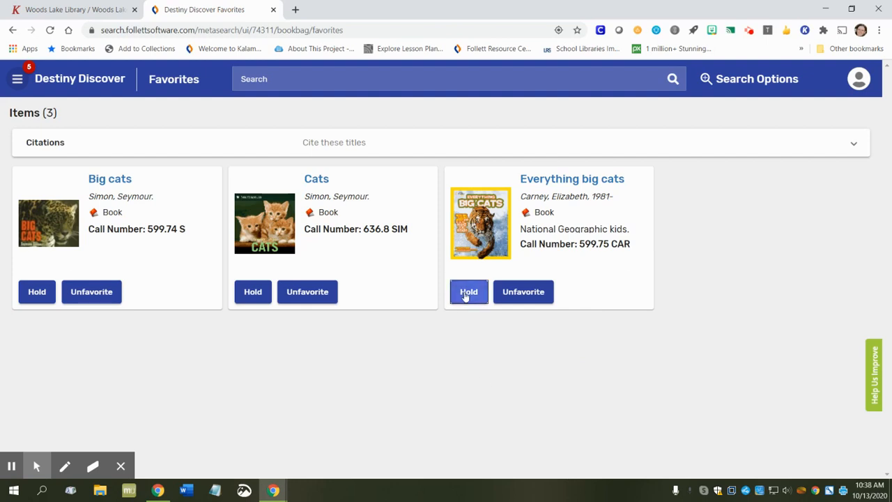
{"action": "mouse_move", "coordinate": [293, 381]}
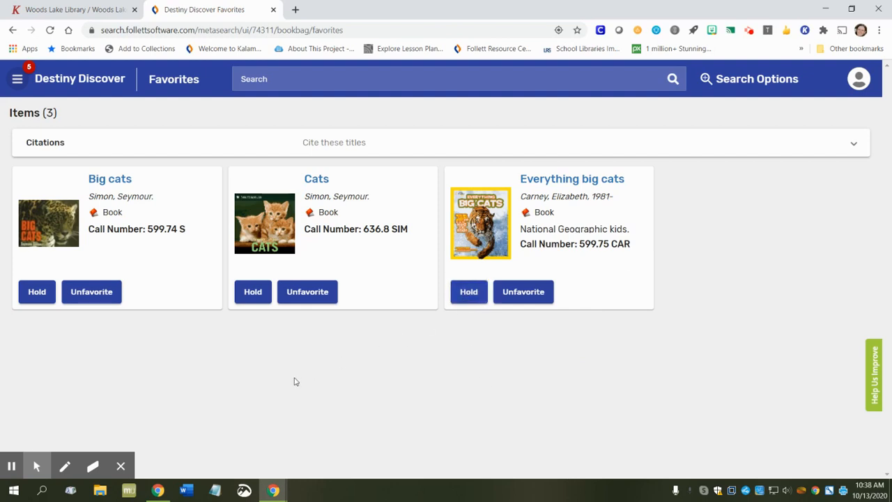